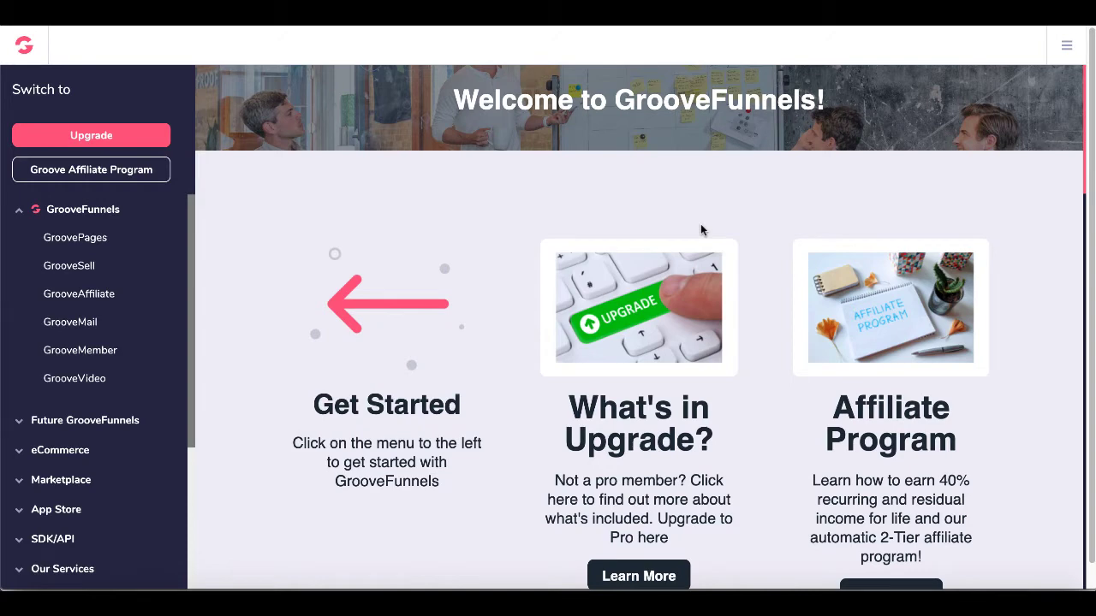
pyautogui.moveTo(471, 140)
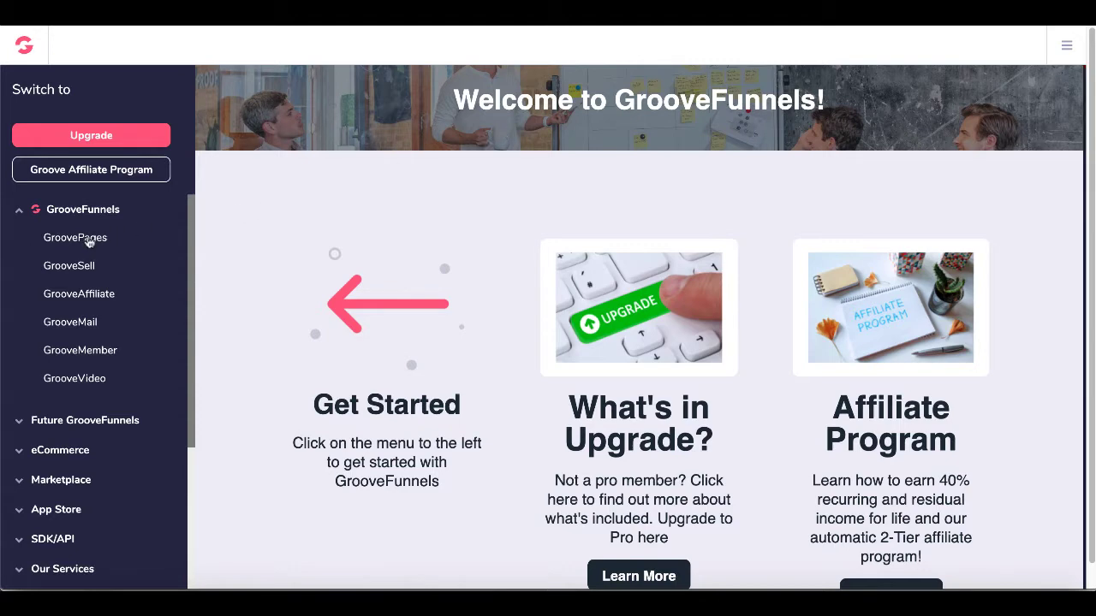
# Open GroovePages from the GrooveFunnels sidebar to list the existing sites.
pyautogui.click(75, 237)
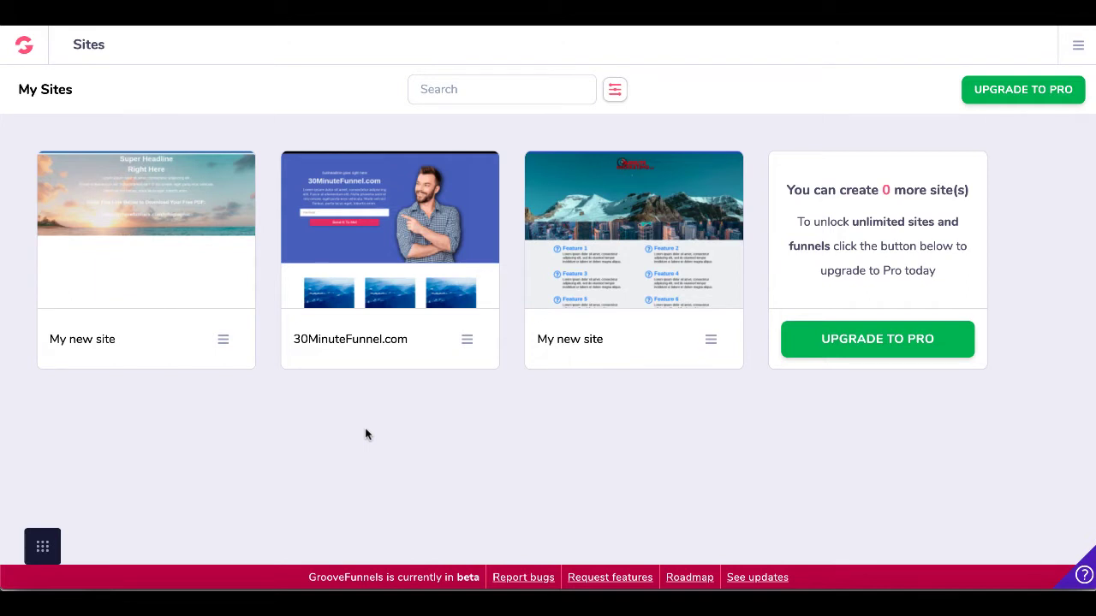
pyautogui.moveTo(784, 291)
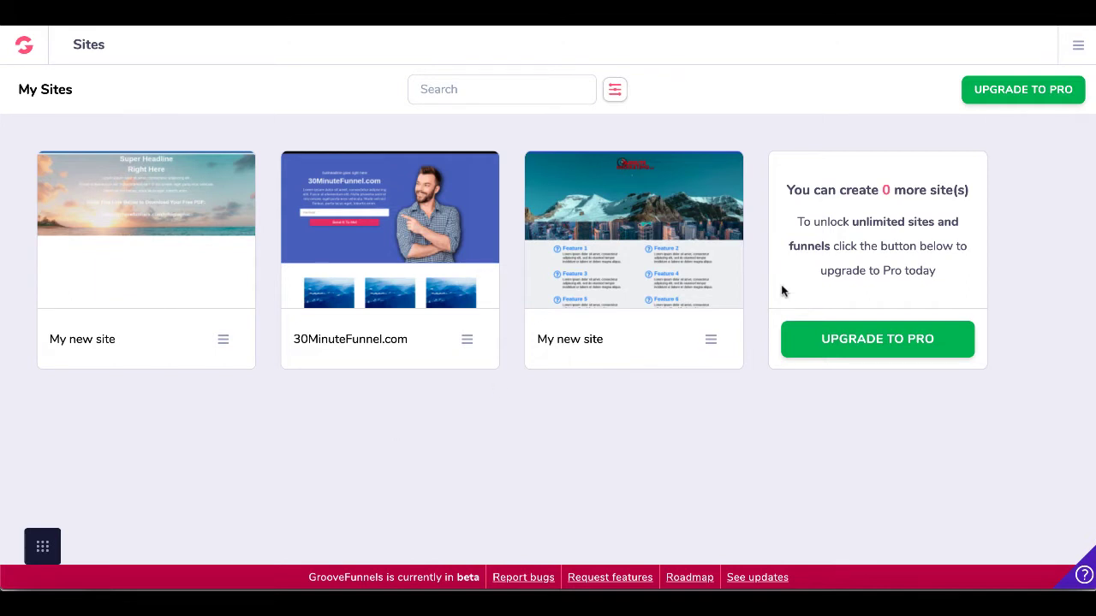
pyautogui.moveTo(835, 262)
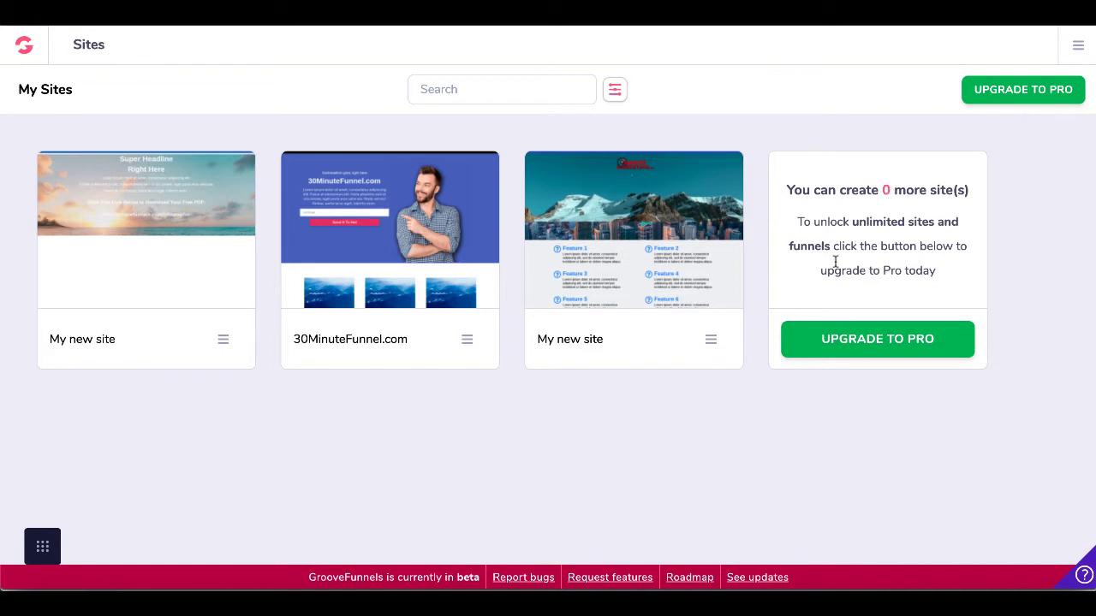
pyautogui.moveTo(797, 342)
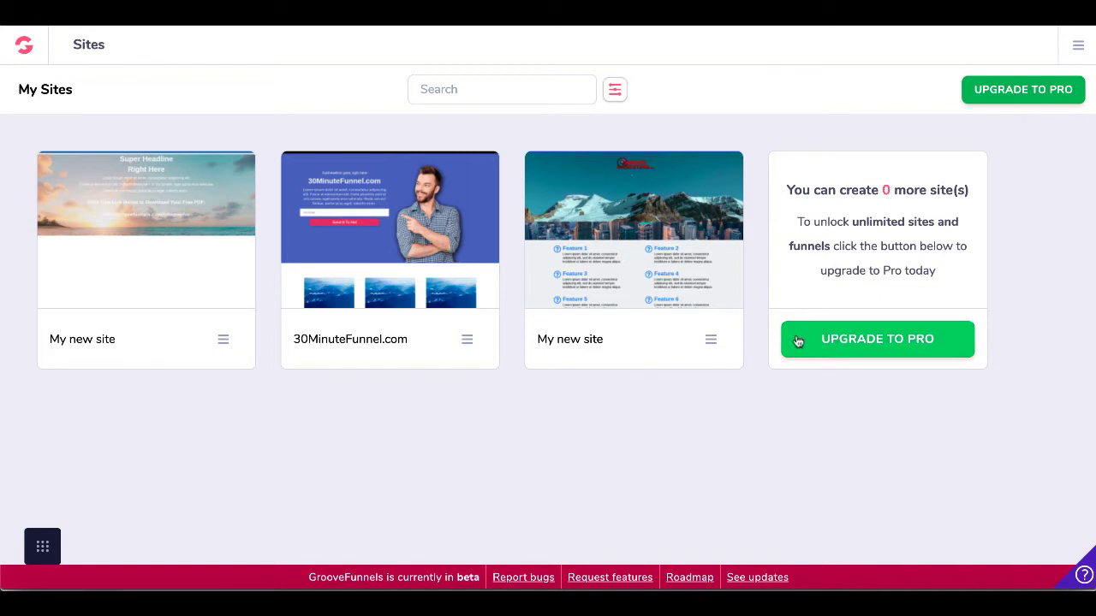
pyautogui.moveTo(800, 347)
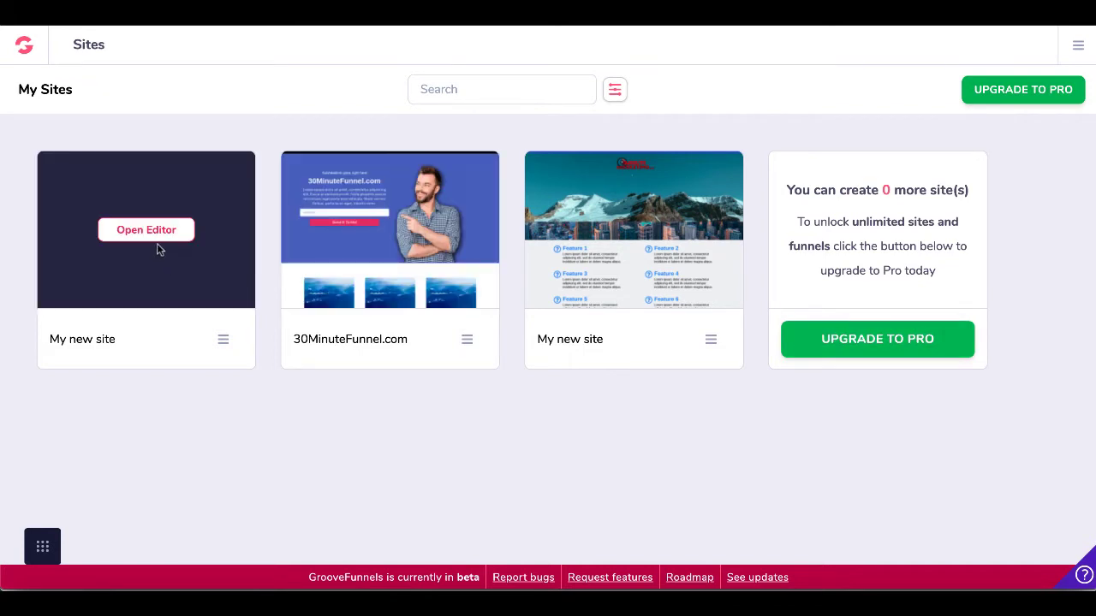
pyautogui.moveTo(152, 233)
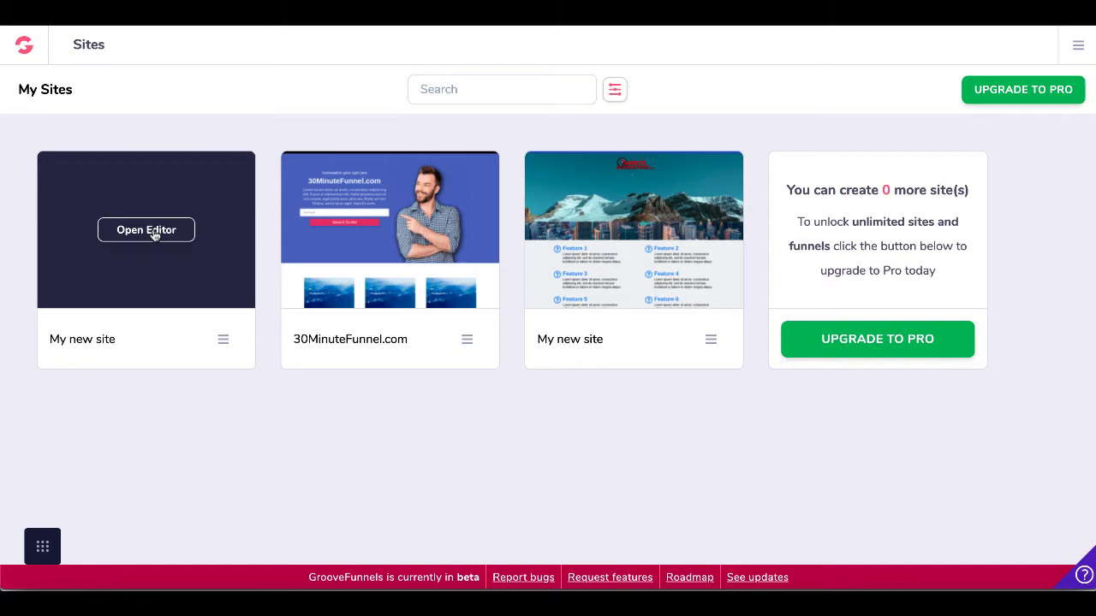
# Edit the first My new site, select the navbar_5 block, and switch to desktop view.
pyautogui.click(146, 230)
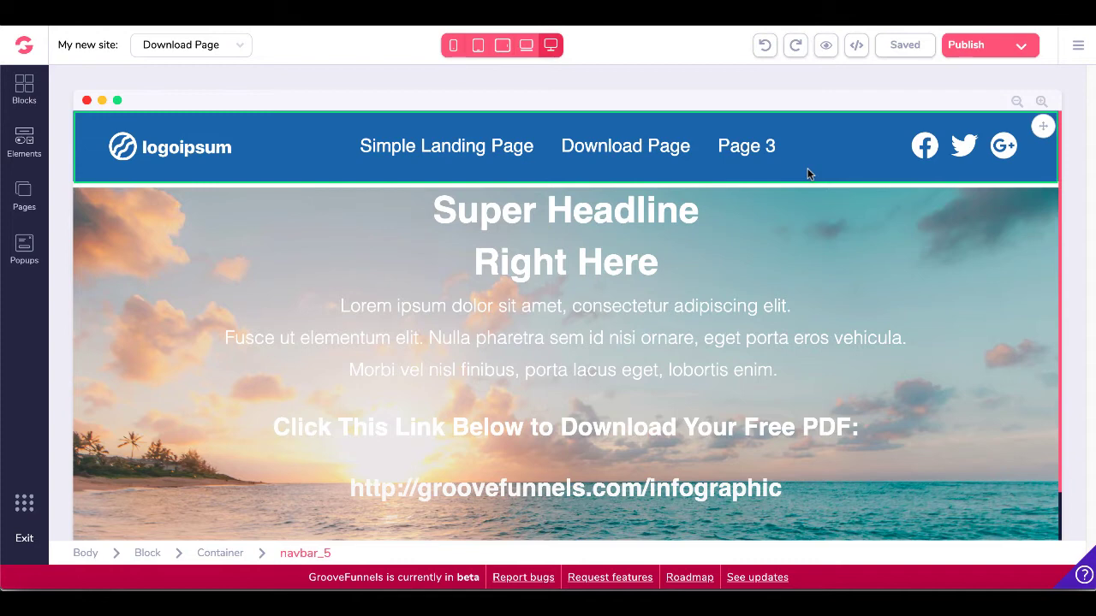
pyautogui.click(625, 146)
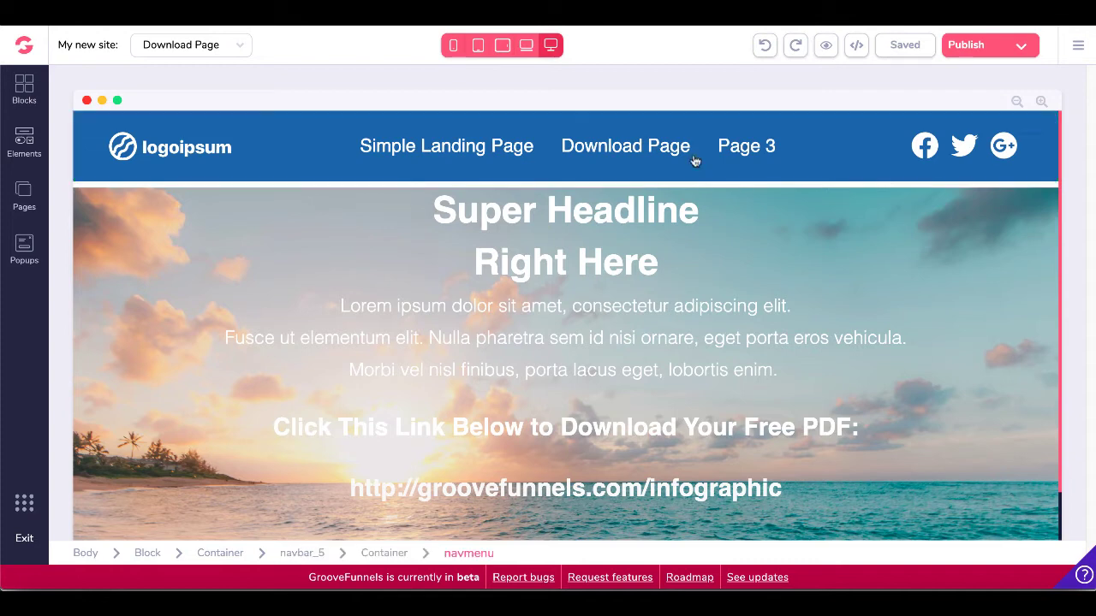
pyautogui.click(462, 44)
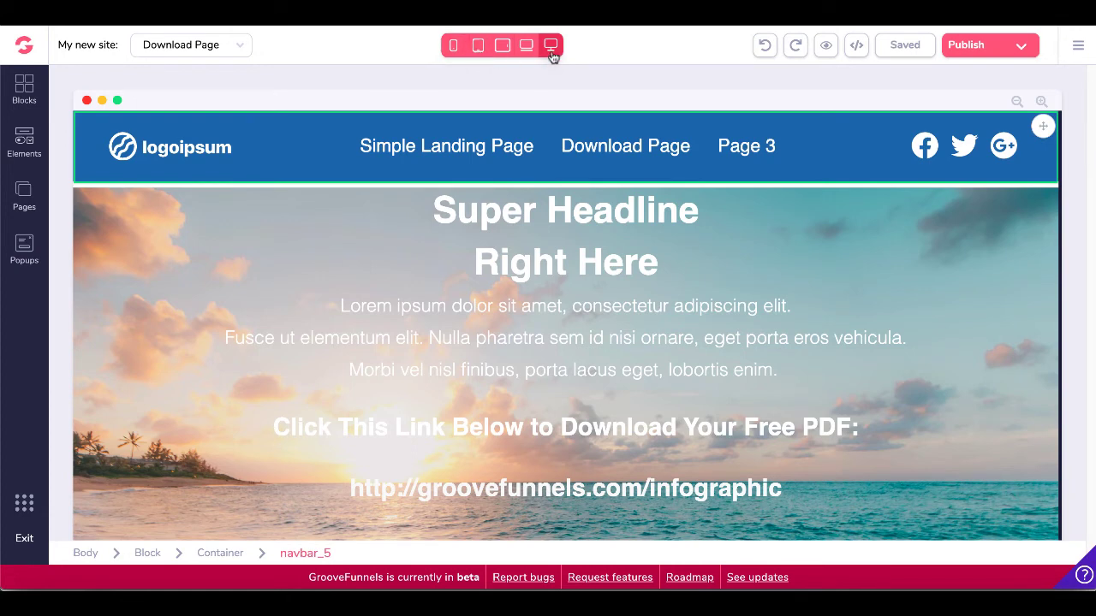
pyautogui.click(524, 44)
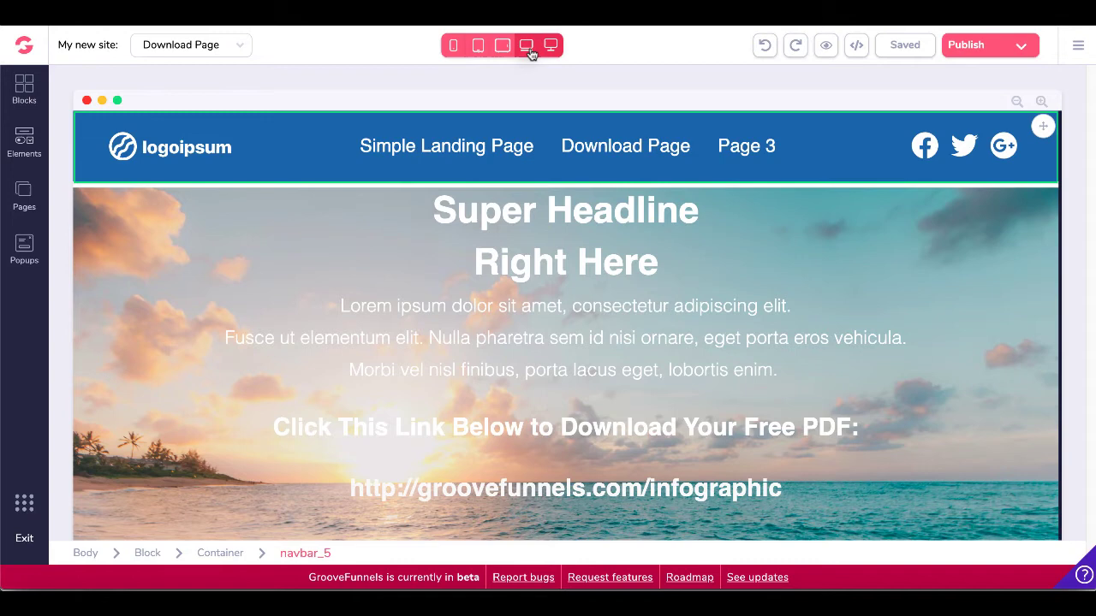
# Preview the Download Page at laptop, horizontal tablet and vertical tablet widths.
pyautogui.click(529, 44)
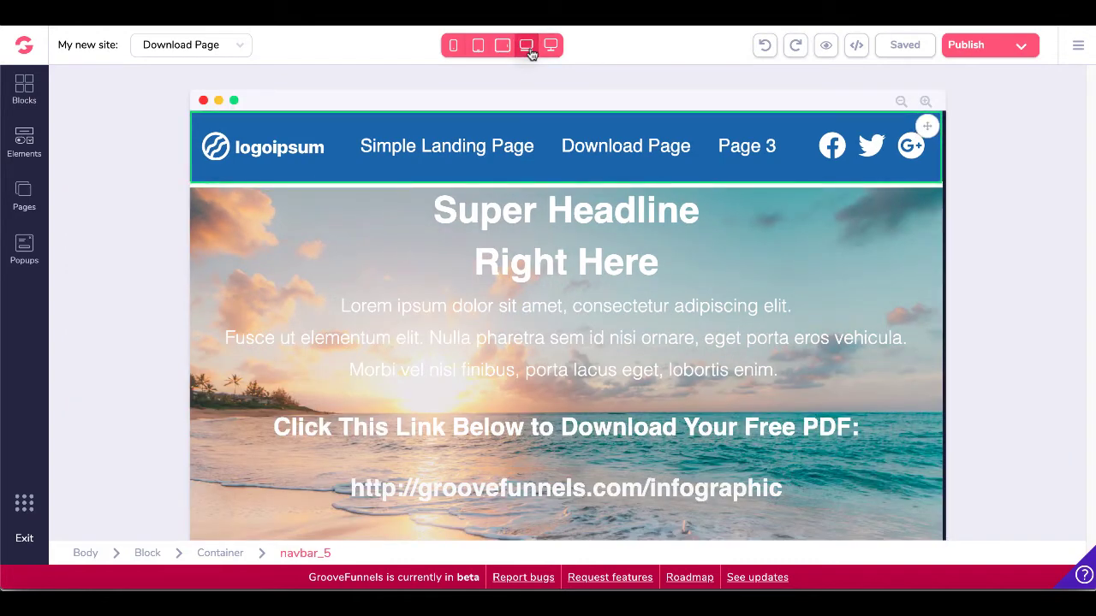
pyautogui.click(502, 45)
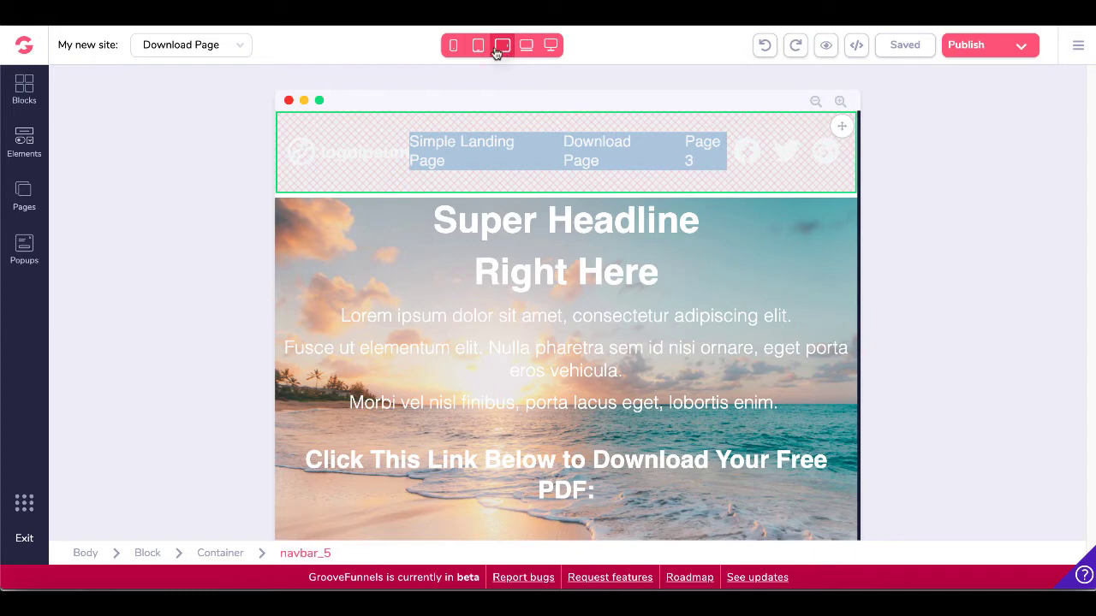
pyautogui.click(478, 45)
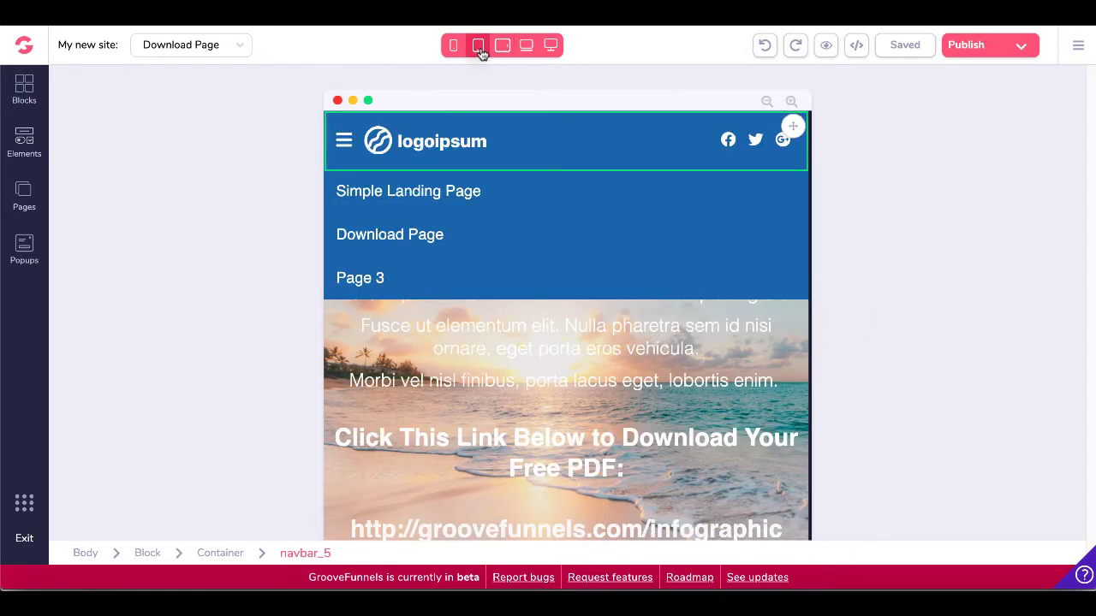
pyautogui.click(344, 140)
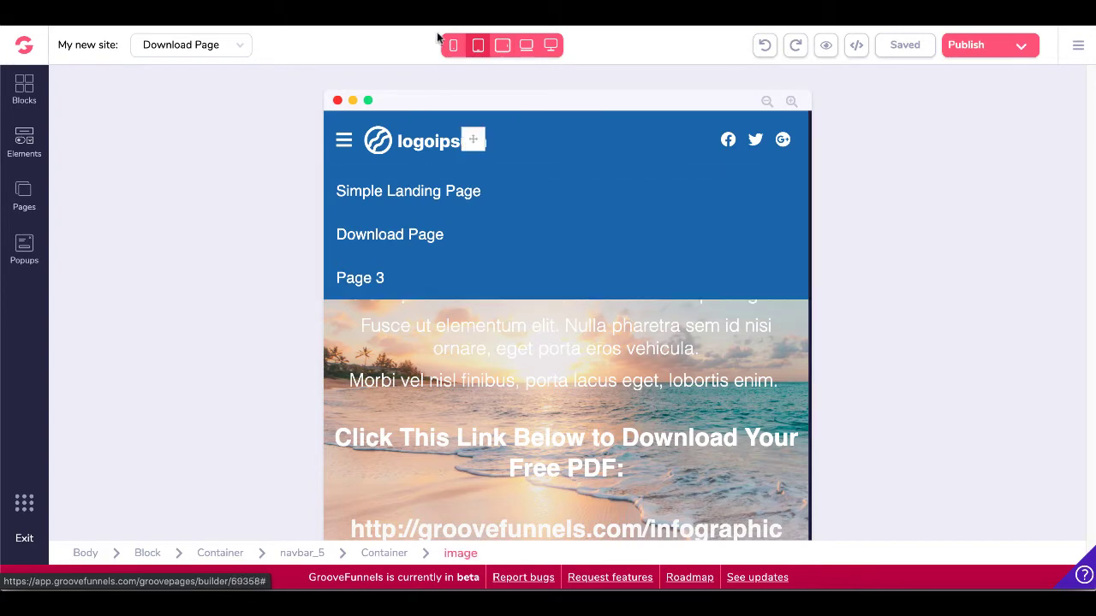
# Check phone width, then return to horizontal tablet and select the hidden navbar.
pyautogui.click(453, 45)
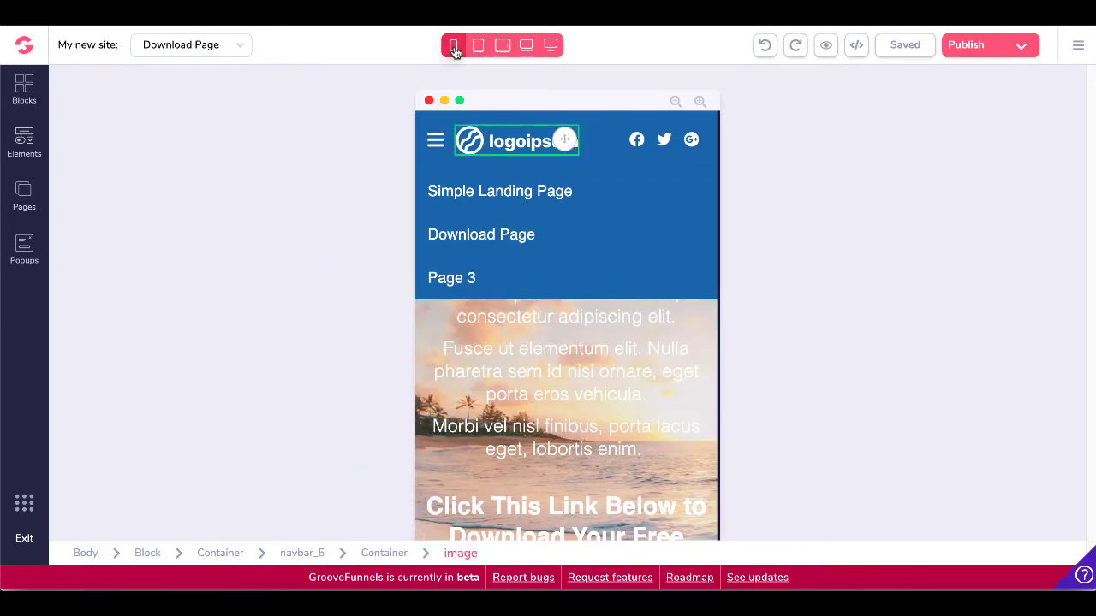
pyautogui.click(477, 45)
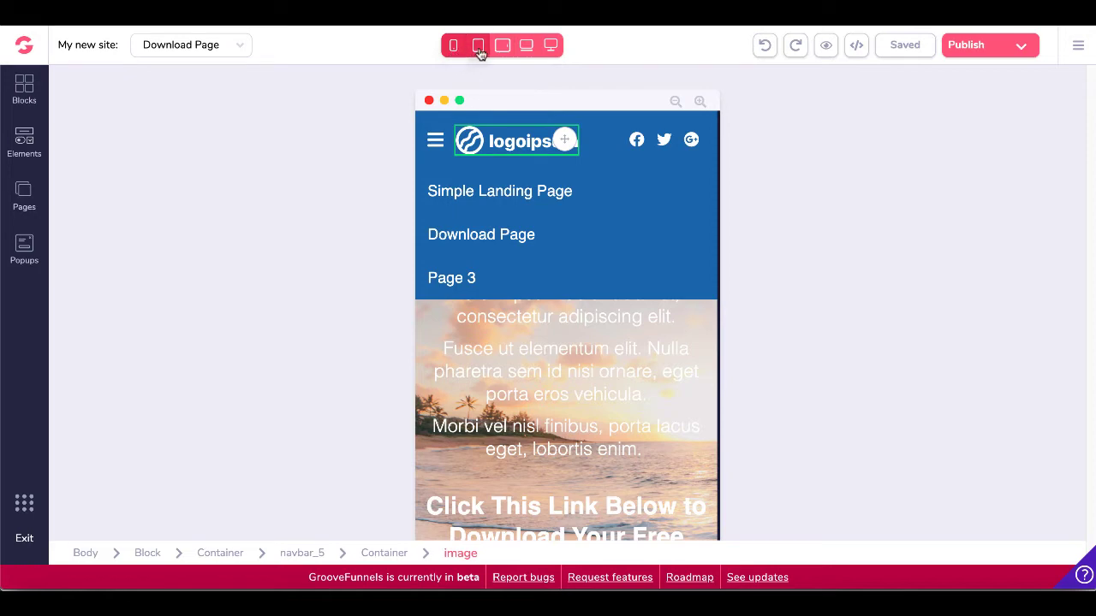
pyautogui.click(502, 46)
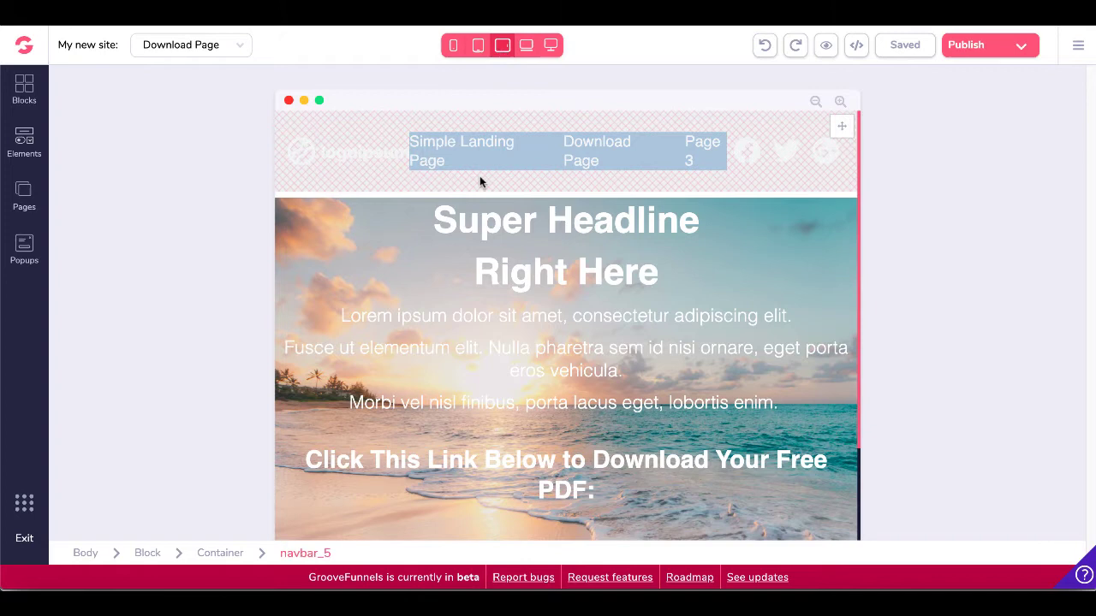
pyautogui.click(481, 182)
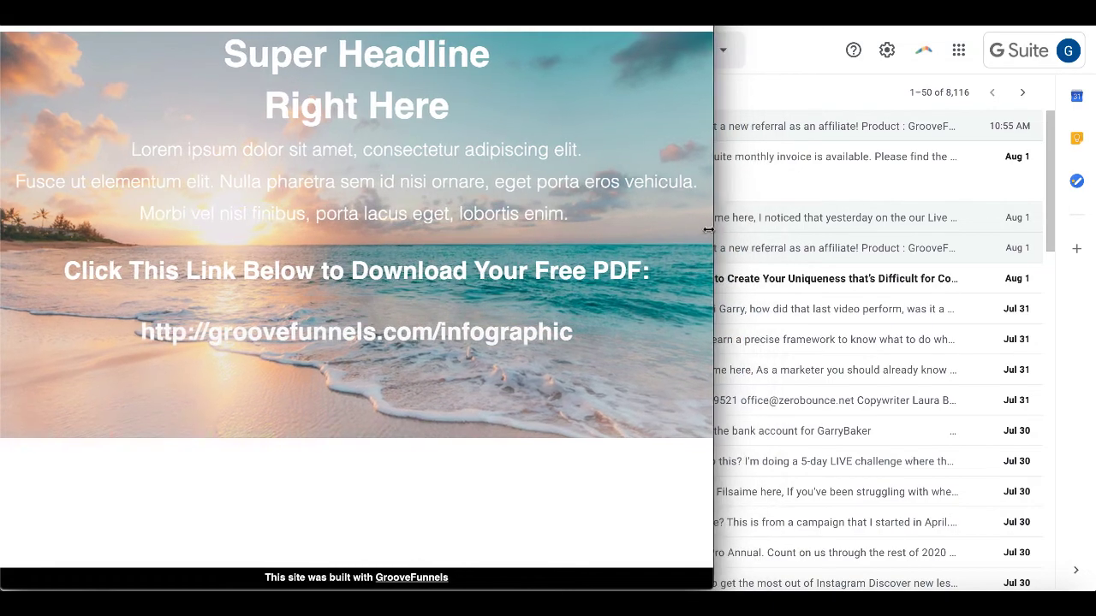
# Narrow the live preview window to phone width to see the logo navbar.
pyautogui.moveTo(703, 229); pyautogui.dragTo(590, 249)
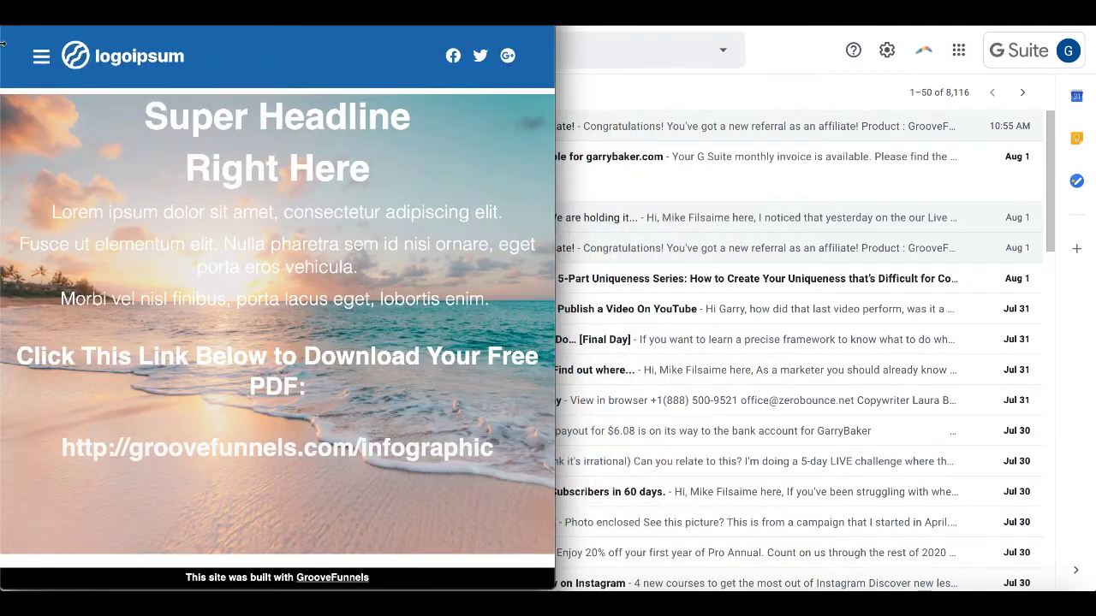
pyautogui.click(41, 57)
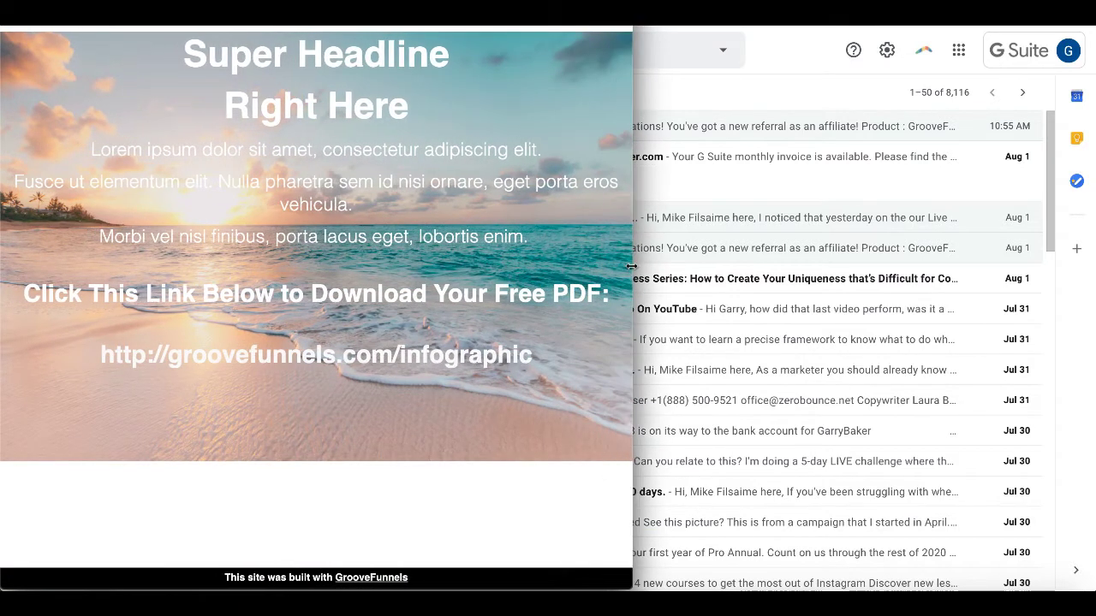
# Widen the live preview to horizontal tablet width, where the navbar disappears.
pyautogui.moveTo(633, 267); pyautogui.dragTo(686, 269)
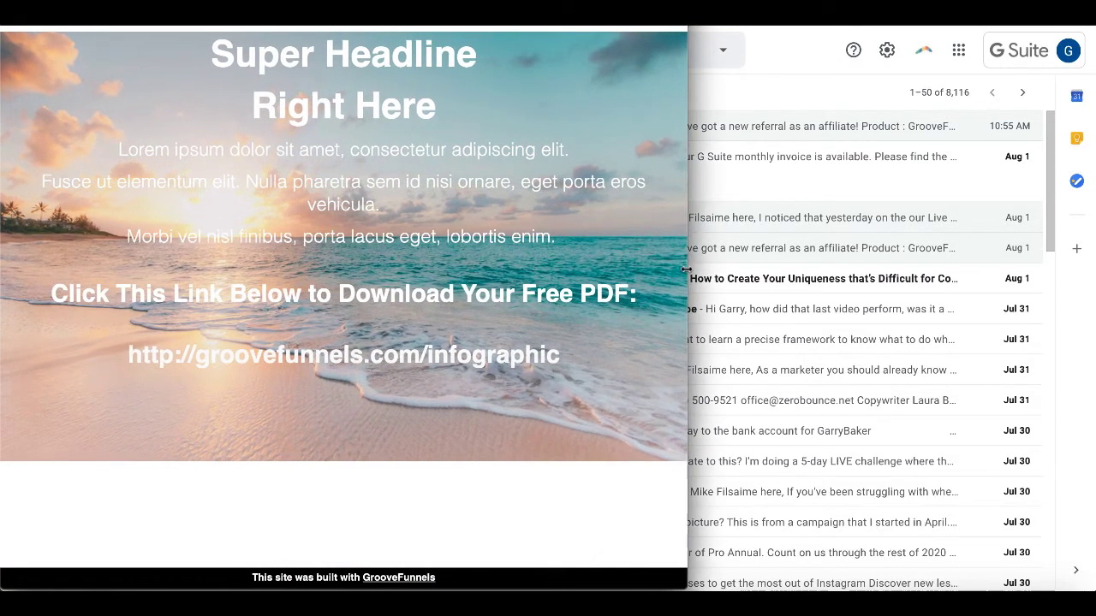
pyautogui.moveTo(685, 270); pyautogui.dragTo(717, 271)
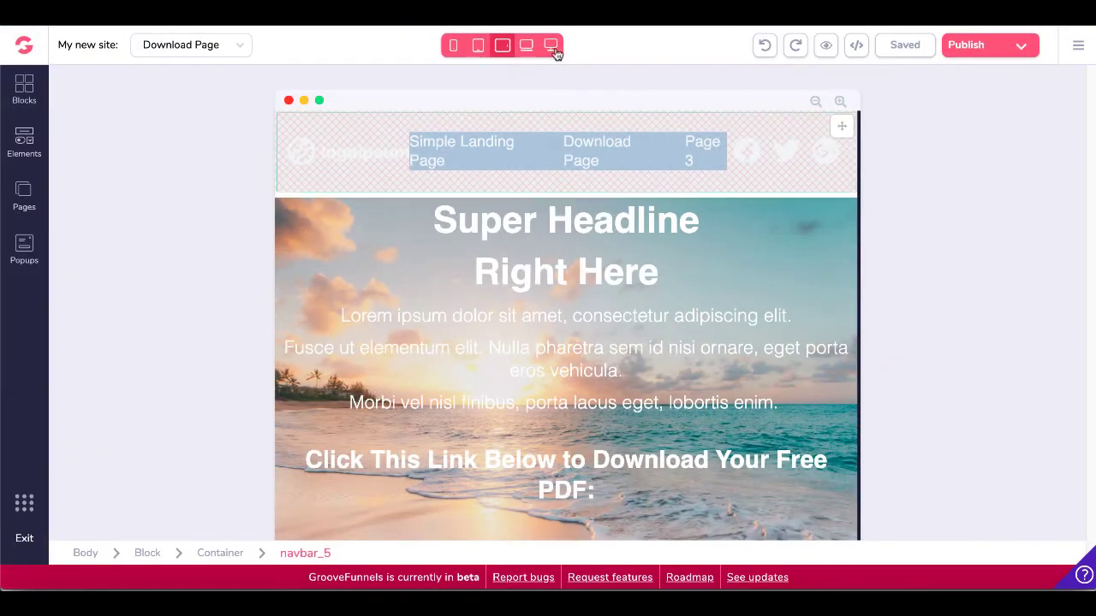
# Cycle through device previews and settle on full desktop size with navbar_5 settings open.
pyautogui.click(548, 45)
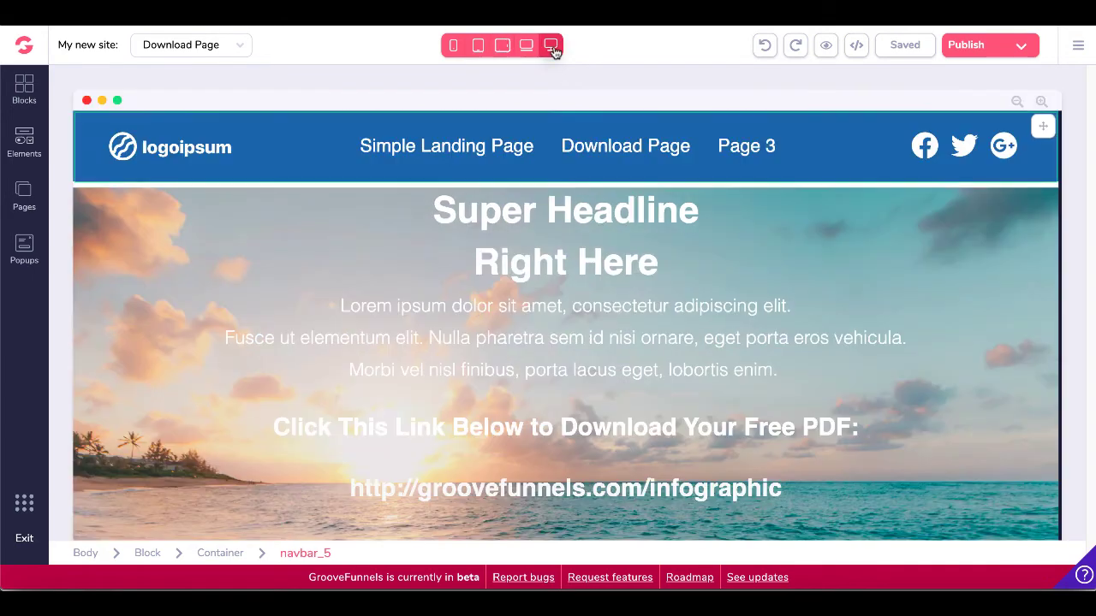
pyautogui.click(529, 45)
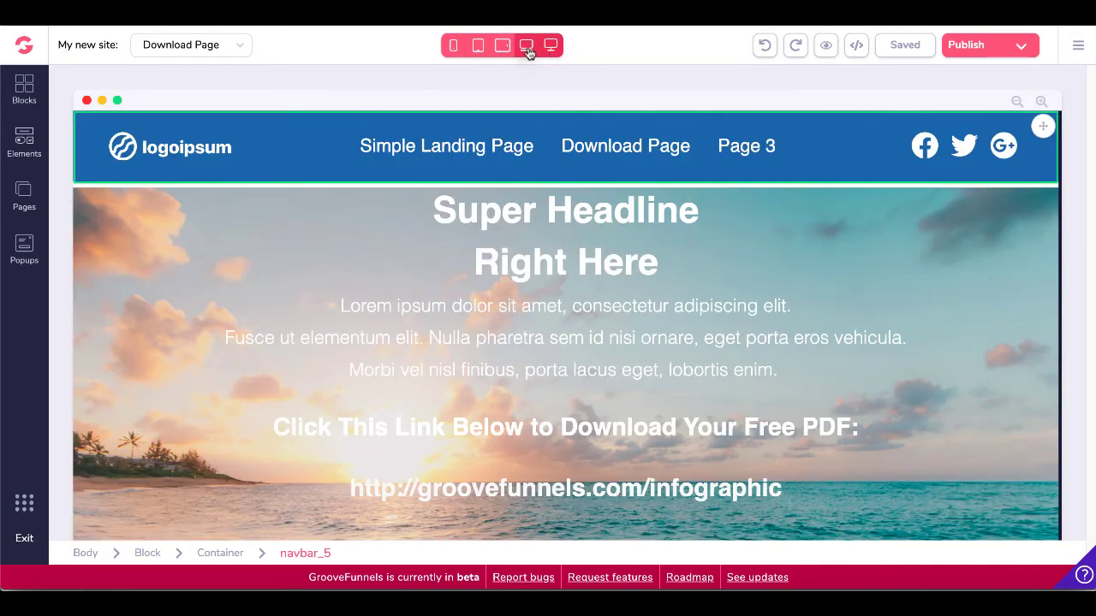
pyautogui.click(459, 45)
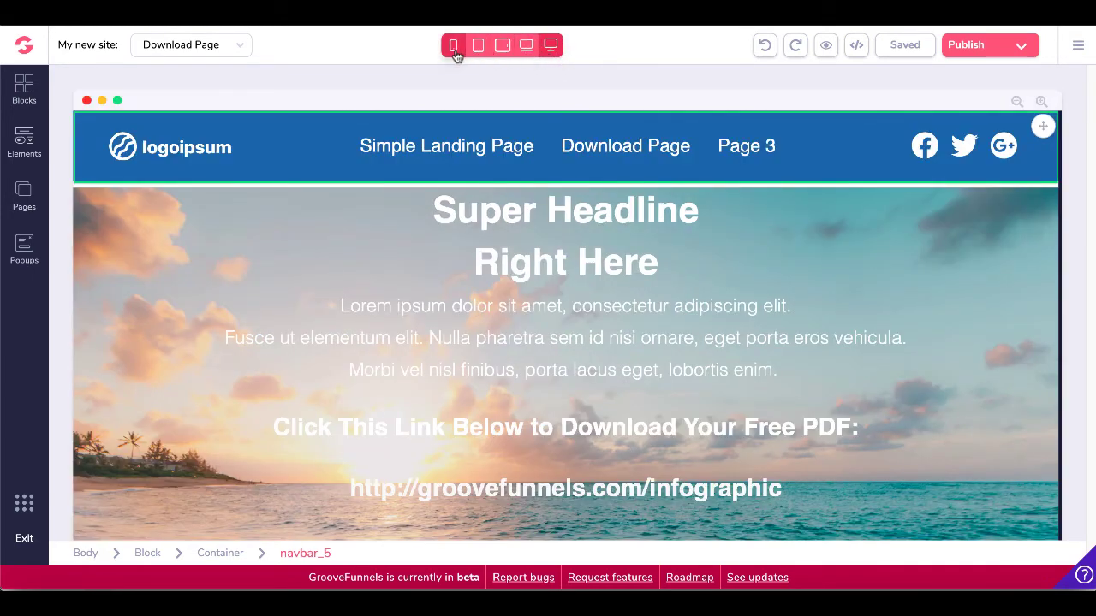
pyautogui.click(522, 45)
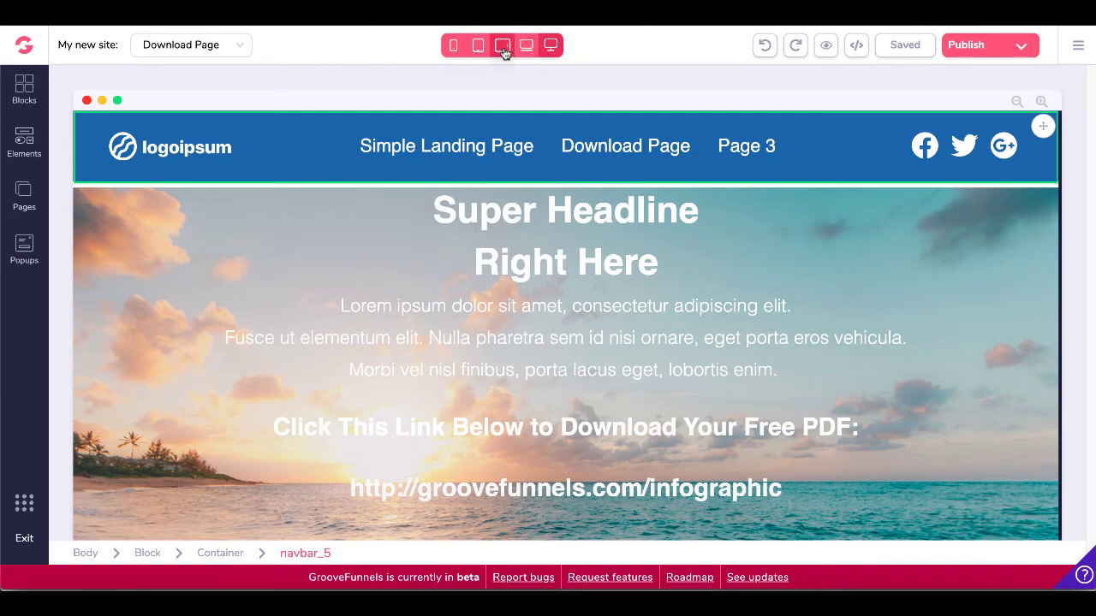
pyautogui.click(552, 45)
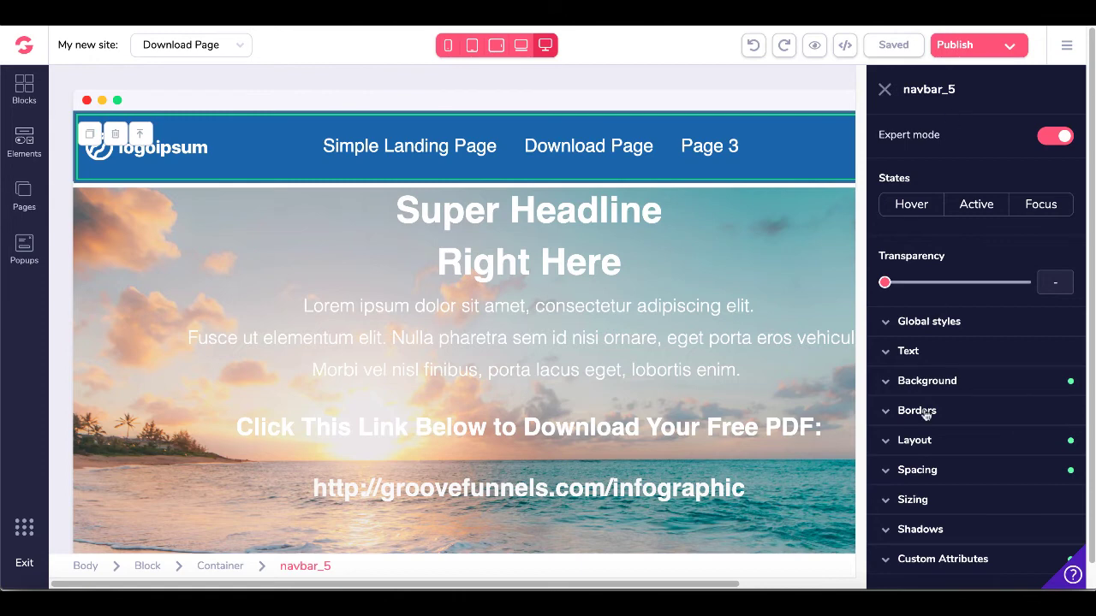
# Expand the navbar's Layout section and list its Display options, currently block.
pyautogui.click(914, 440)
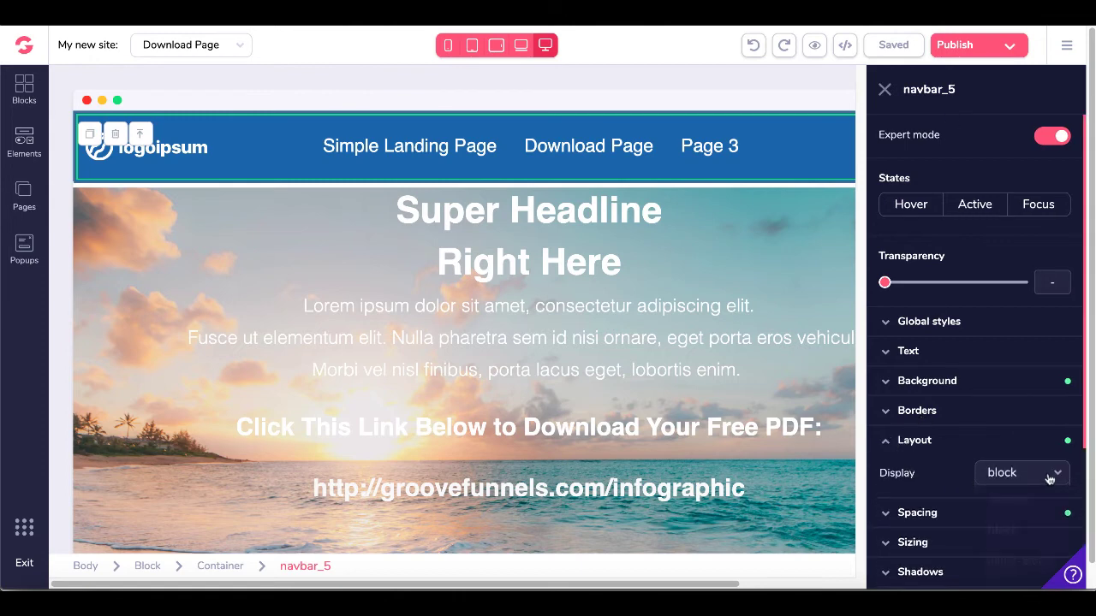
pyautogui.click(1020, 473)
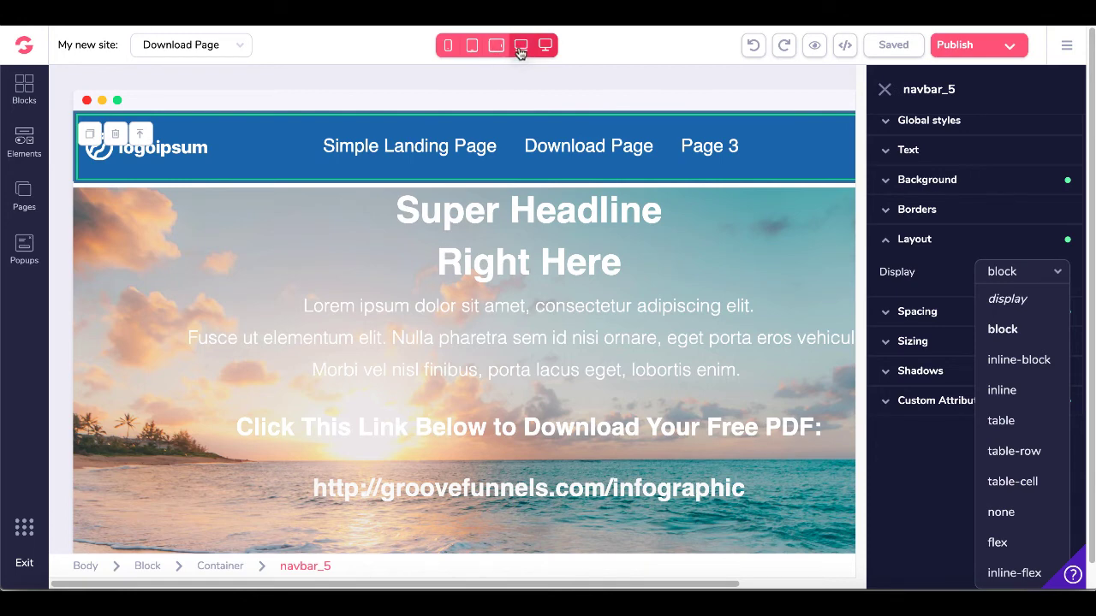
pyautogui.moveTo(530, 51)
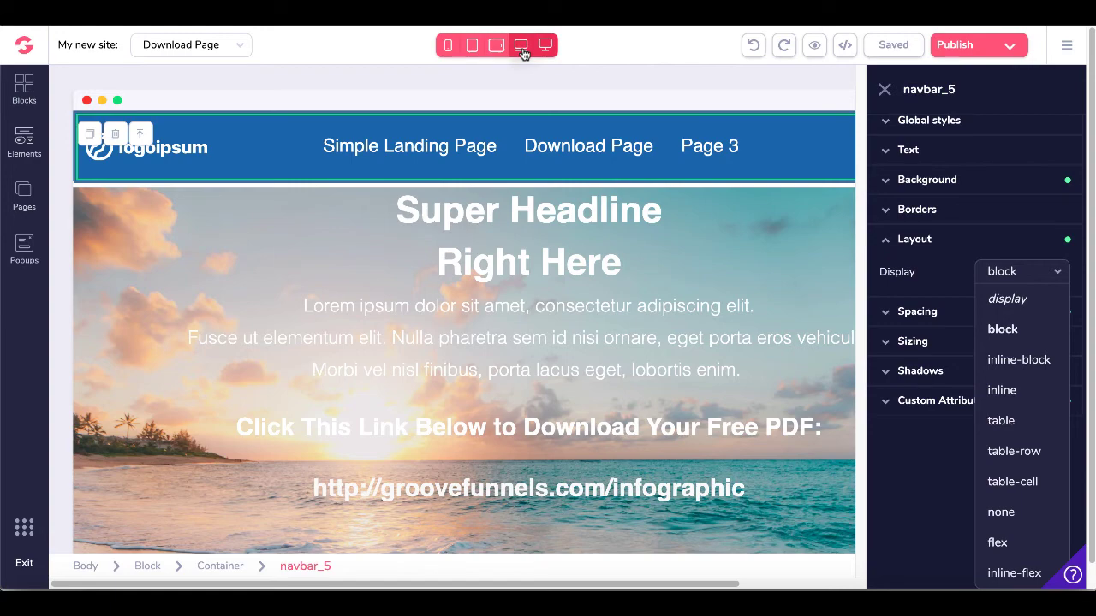
# Preview the navbar at laptop, horizontal tablet, vertical tablet and phone sizes.
pyautogui.click(521, 44)
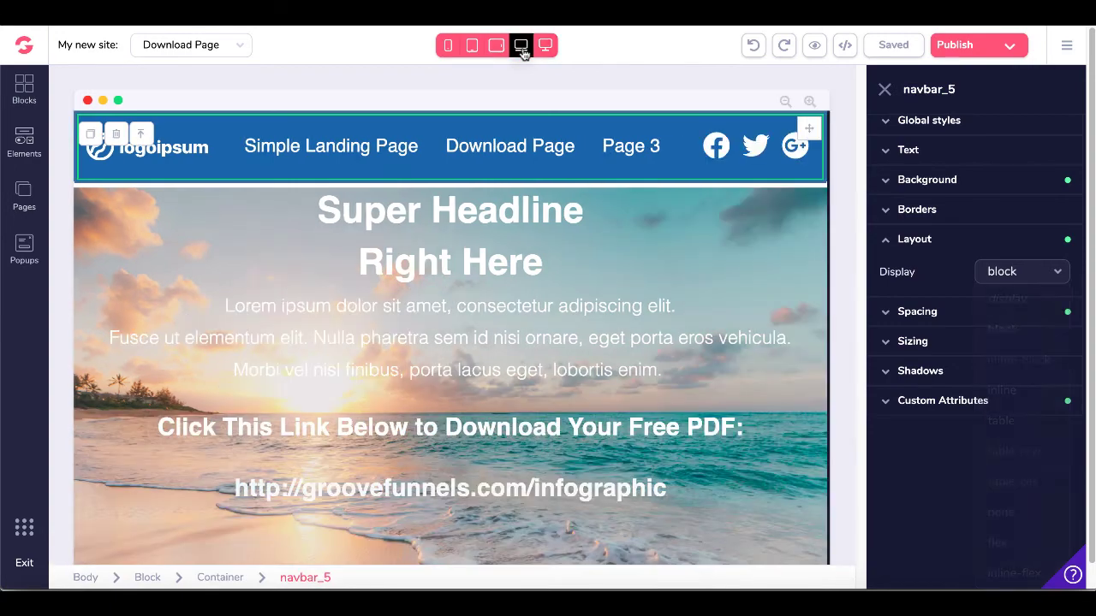
pyautogui.click(496, 45)
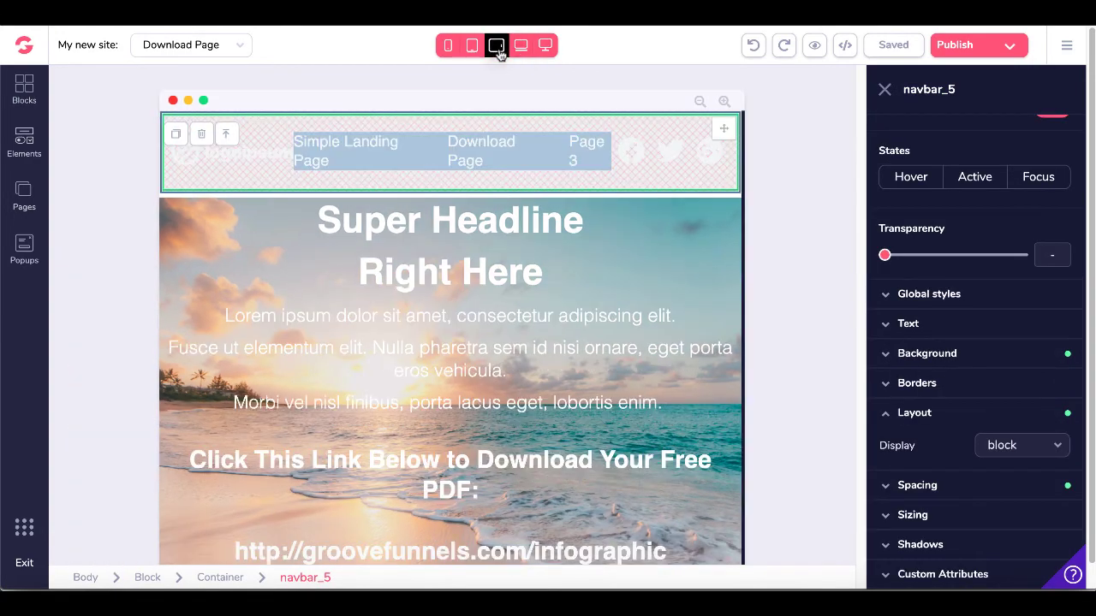
pyautogui.click(497, 44)
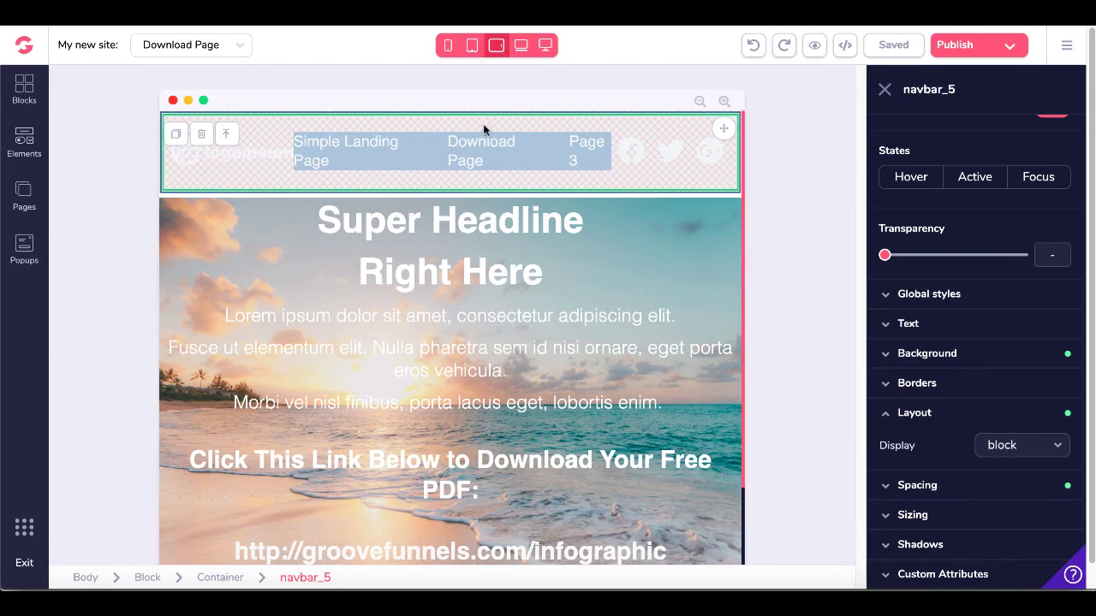
pyautogui.click(471, 45)
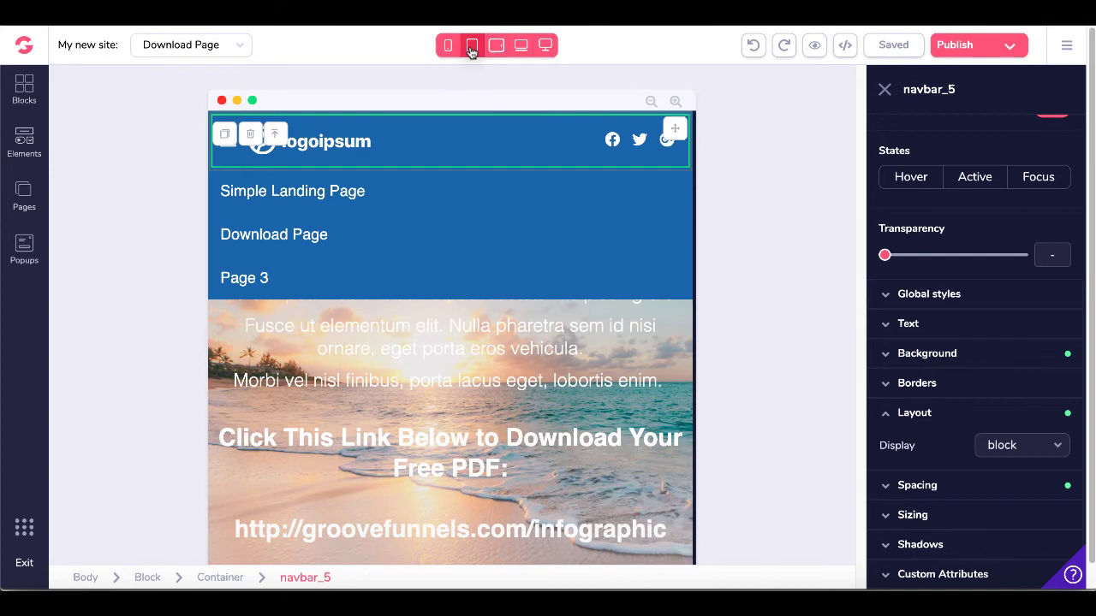
pyautogui.click(448, 45)
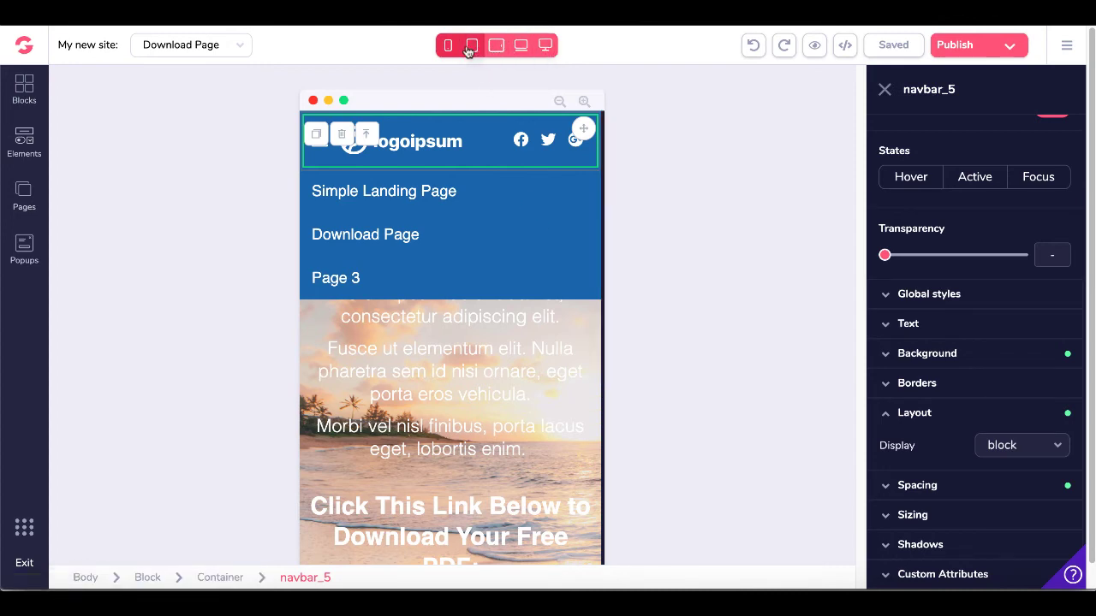
pyautogui.click(497, 45)
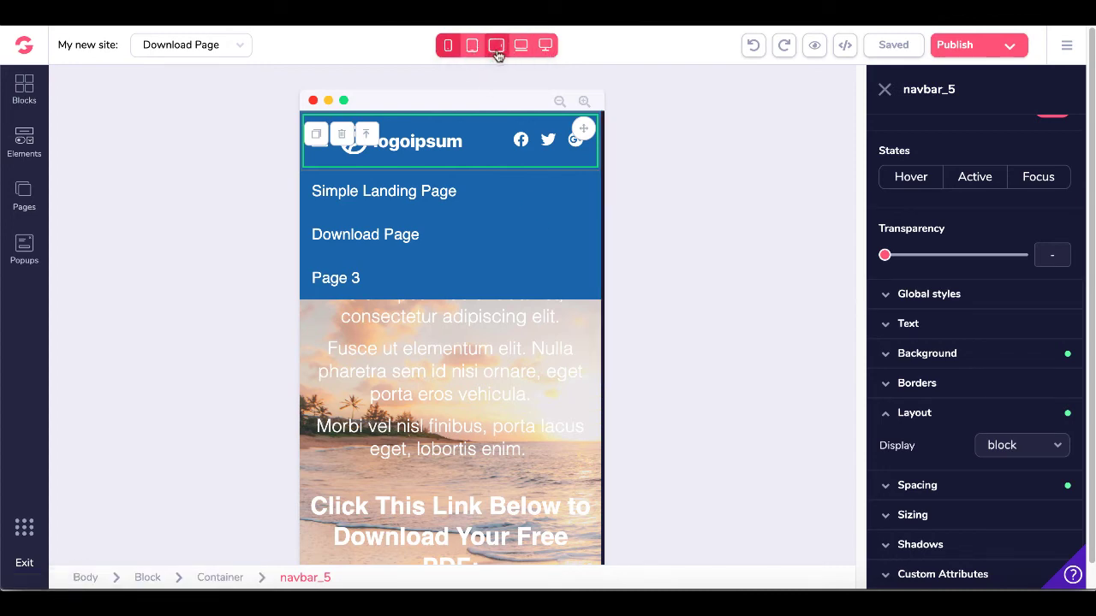
# At horizontal tablet width, change the navbar's Layout Display from block to none.
pyautogui.click(497, 46)
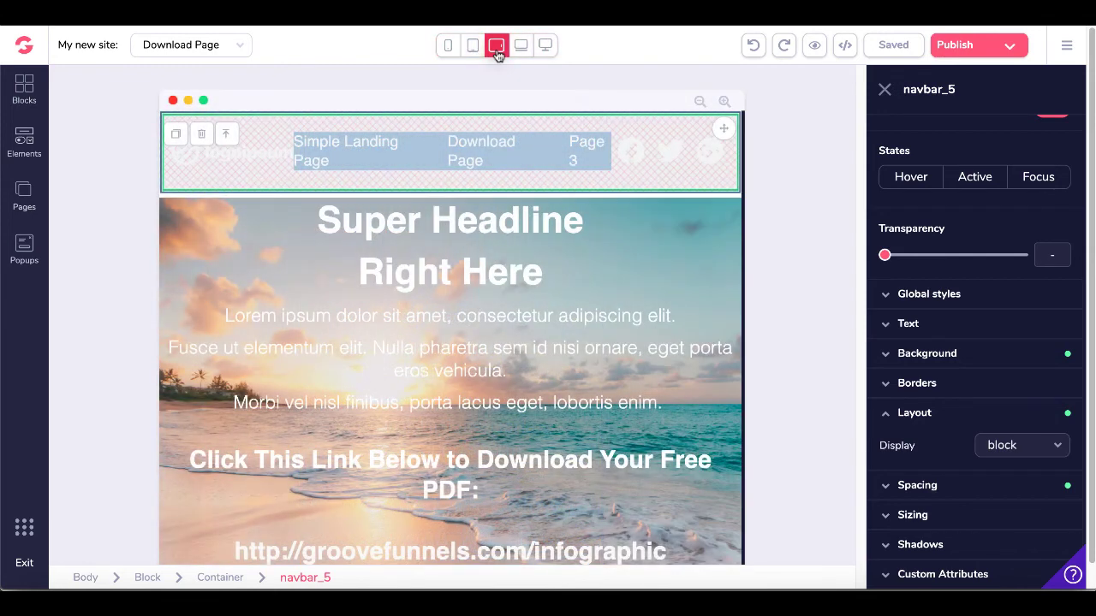
pyautogui.click(1022, 445)
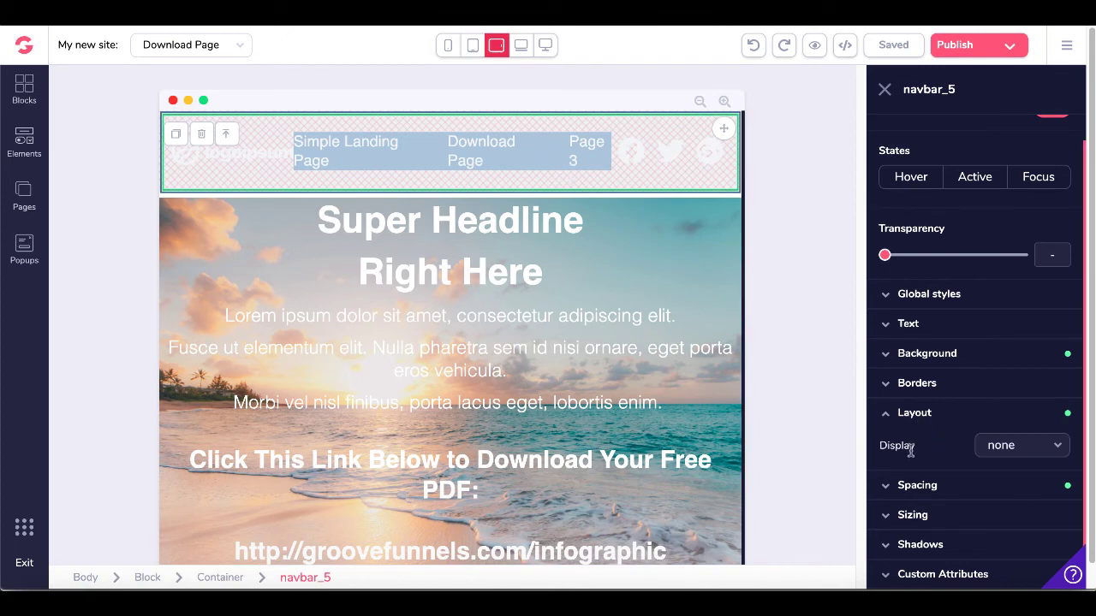
pyautogui.moveTo(517, 70)
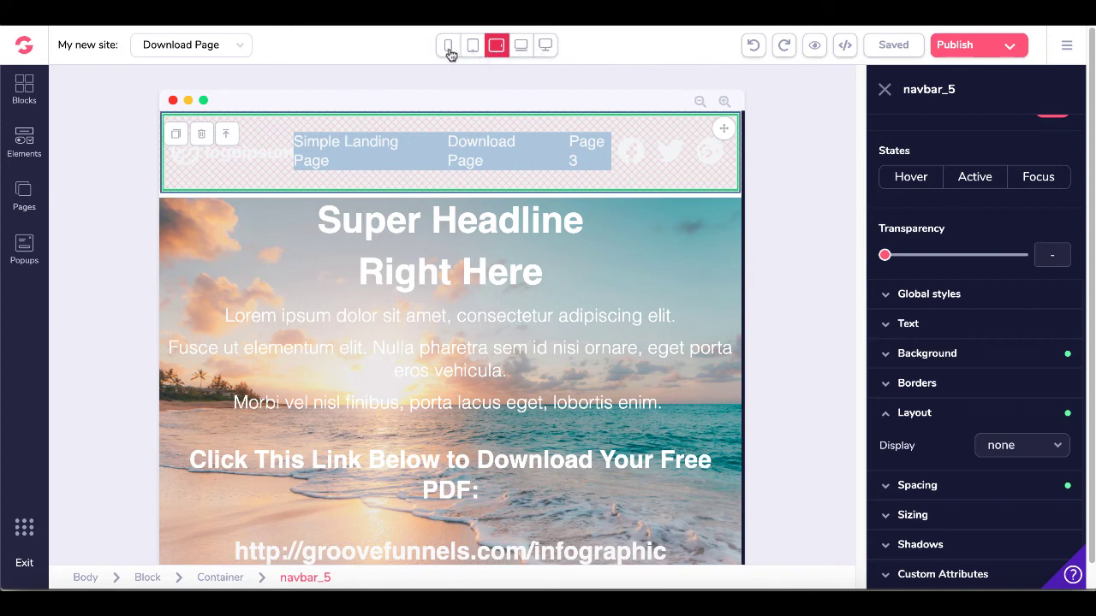
# Compare the navbar at phone size, then confirm it stays hidden on horizontal tablet.
pyautogui.click(448, 46)
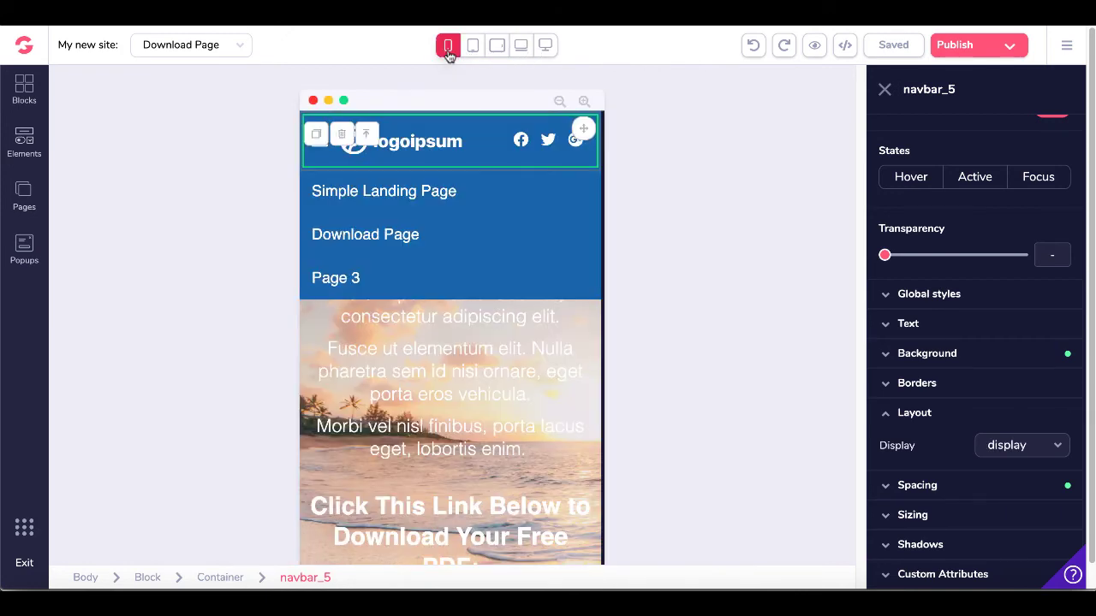
pyautogui.moveTo(940, 454)
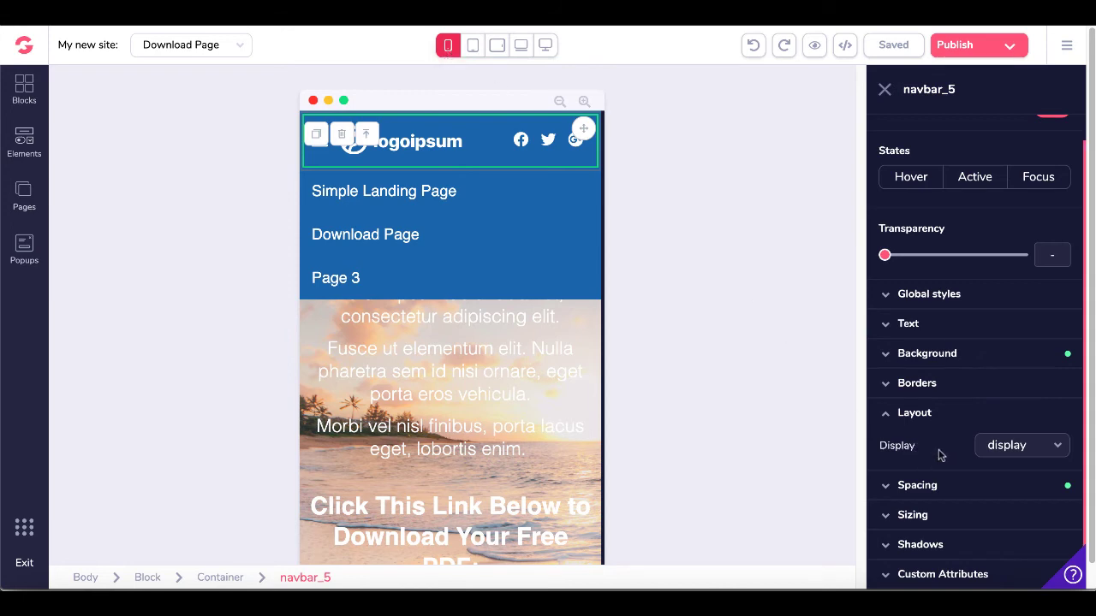
pyautogui.moveTo(447, 46)
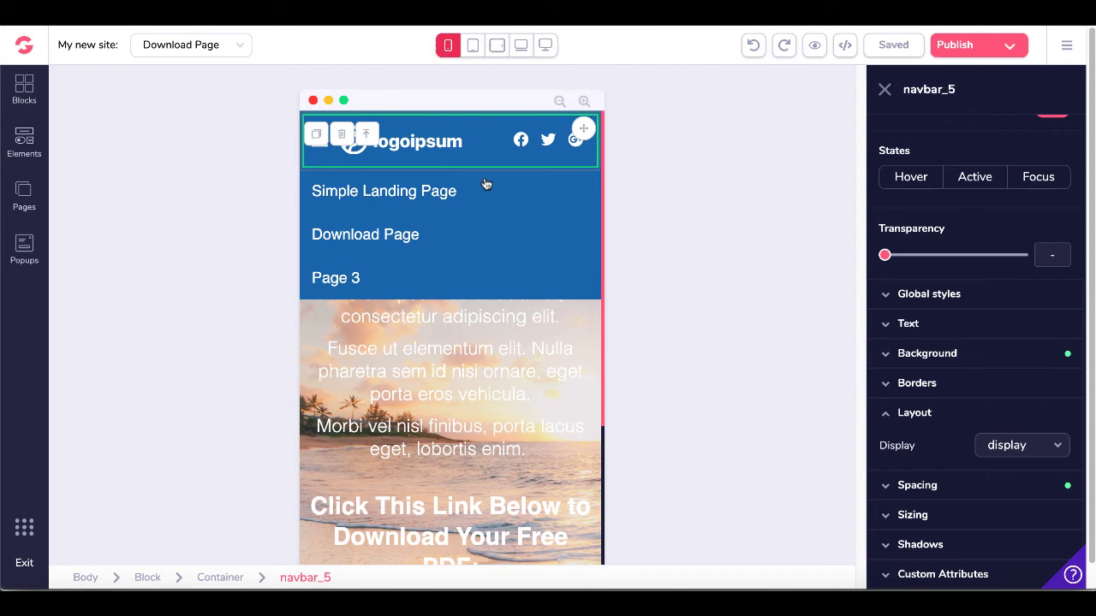
pyautogui.click(474, 46)
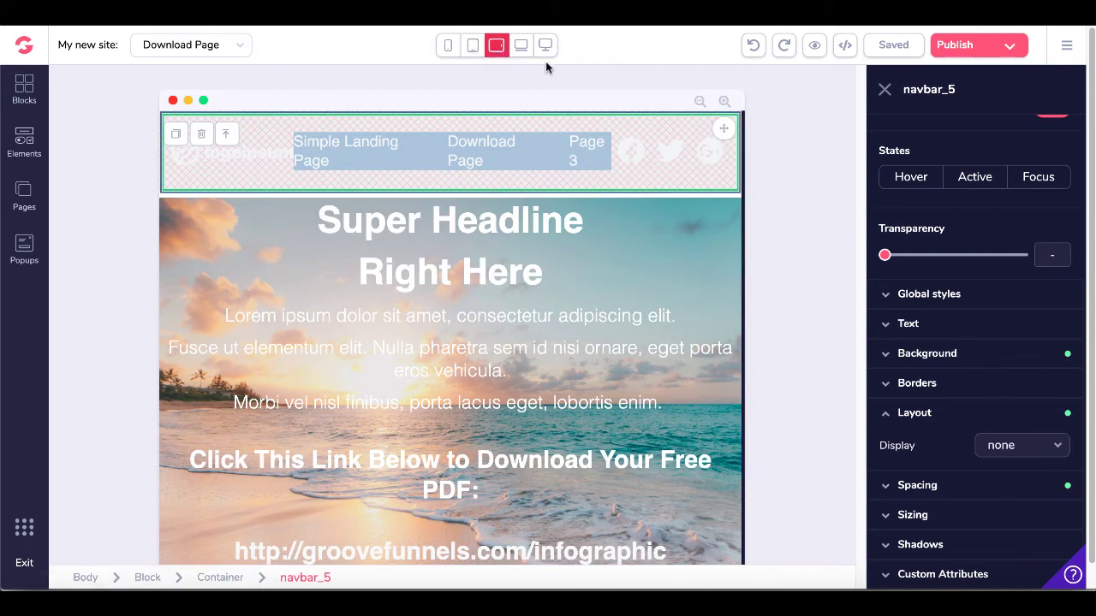
pyautogui.moveTo(517, 110)
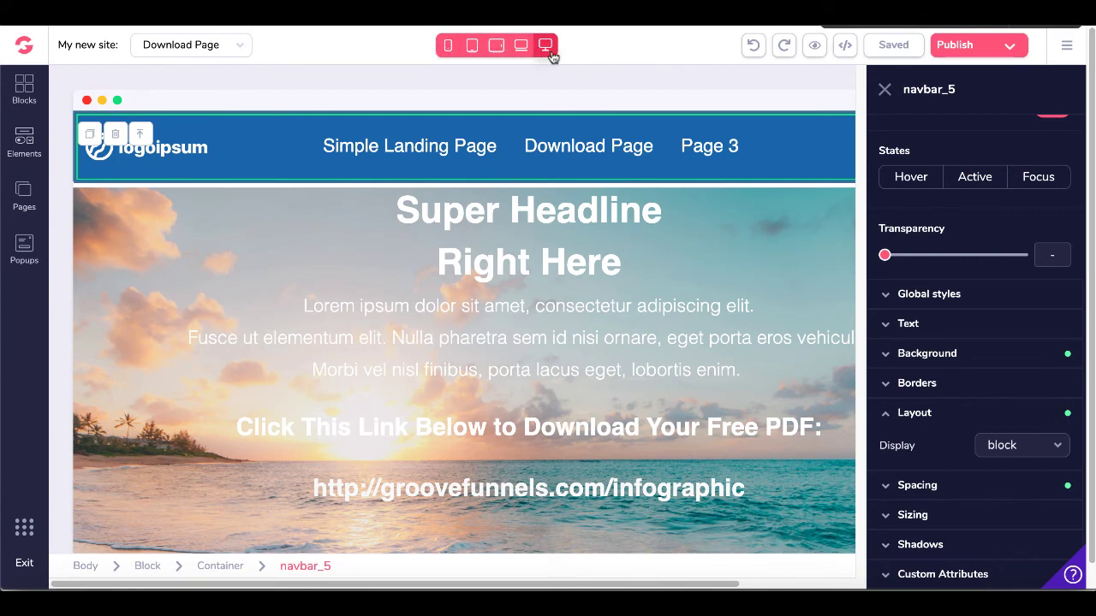
# Check the navbar shows at desktop width, then return to horizontal tablet preview where it's hidden.
pyautogui.click(497, 46)
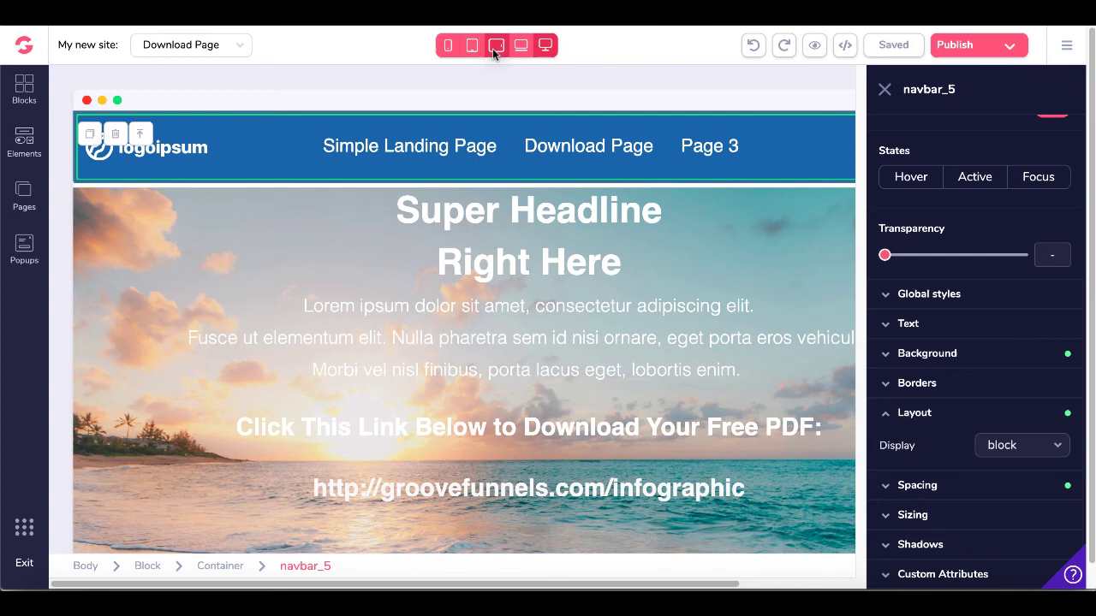
pyautogui.click(497, 45)
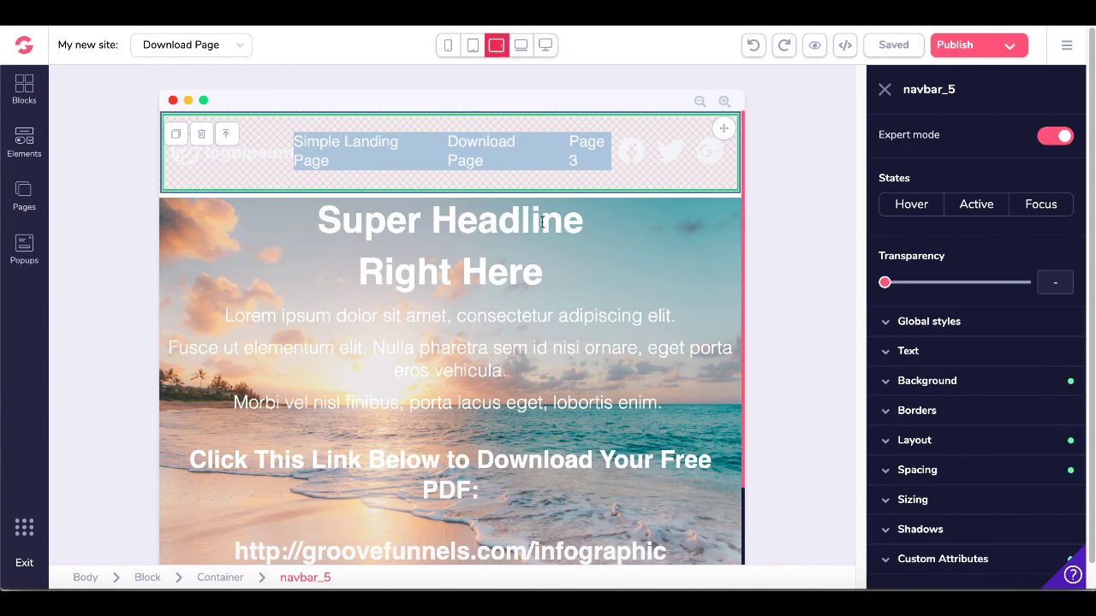
pyautogui.moveTo(531, 166)
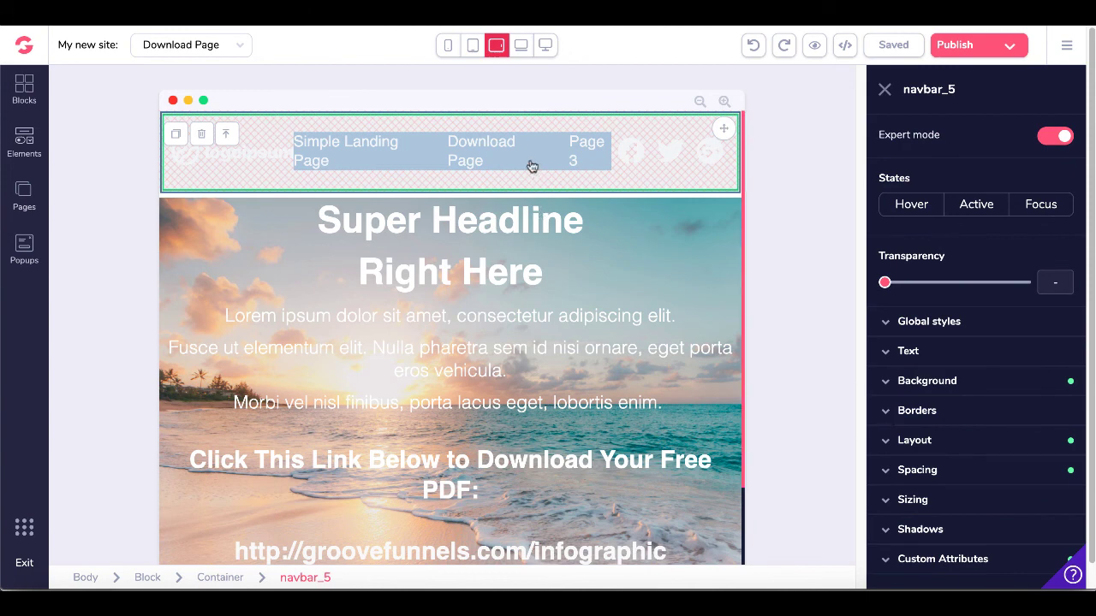
pyautogui.moveTo(530, 185)
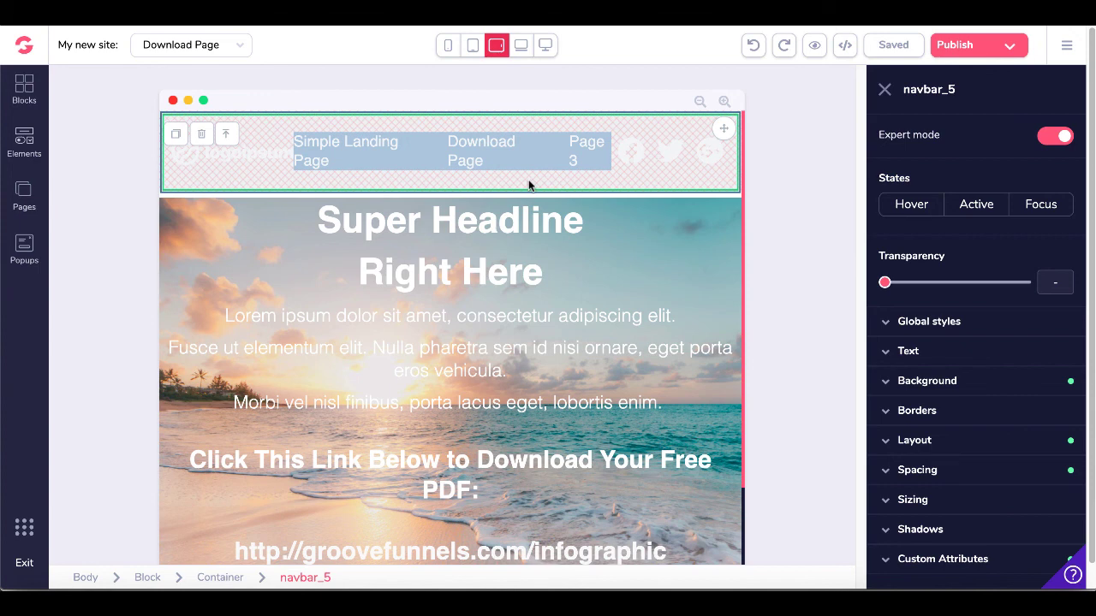
pyautogui.moveTo(496, 45)
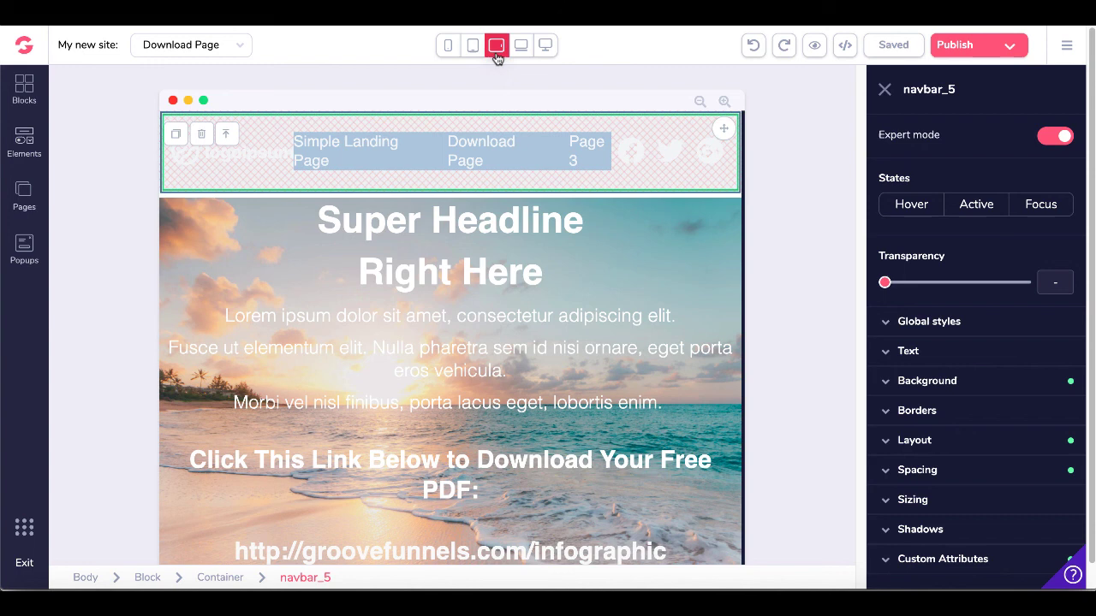
# Expand the navbar's Layout settings to confirm Display reads none on horizontal tablet.
pyautogui.click(914, 441)
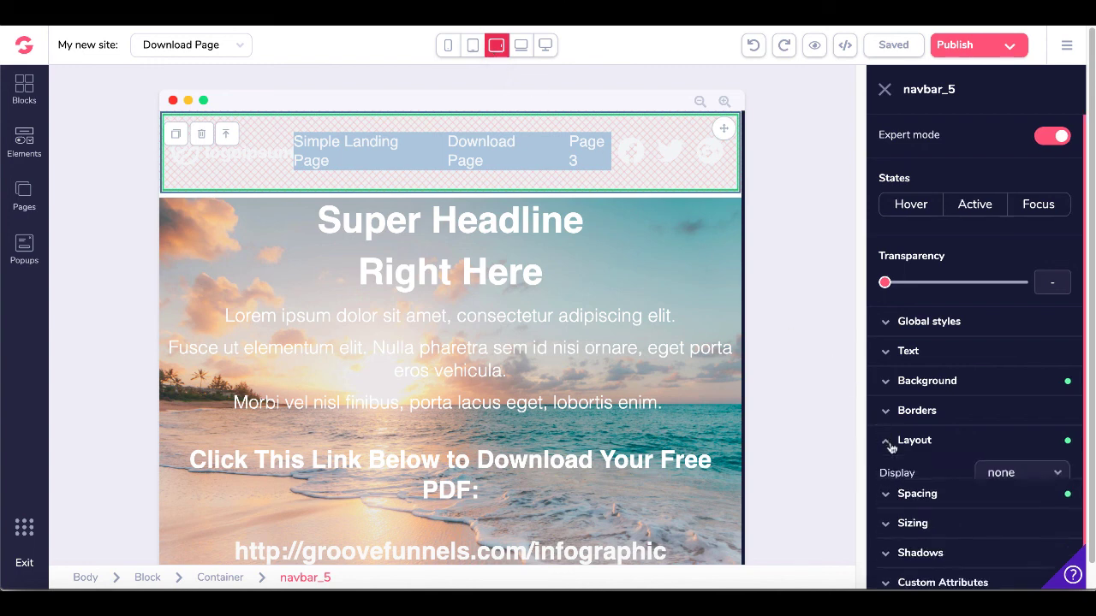
pyautogui.click(914, 440)
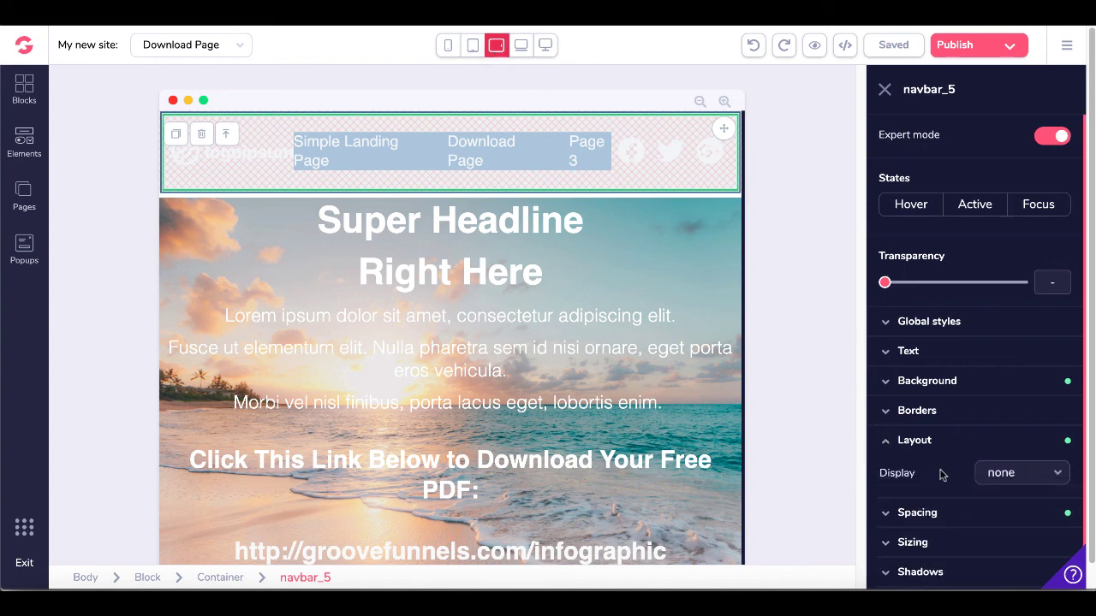